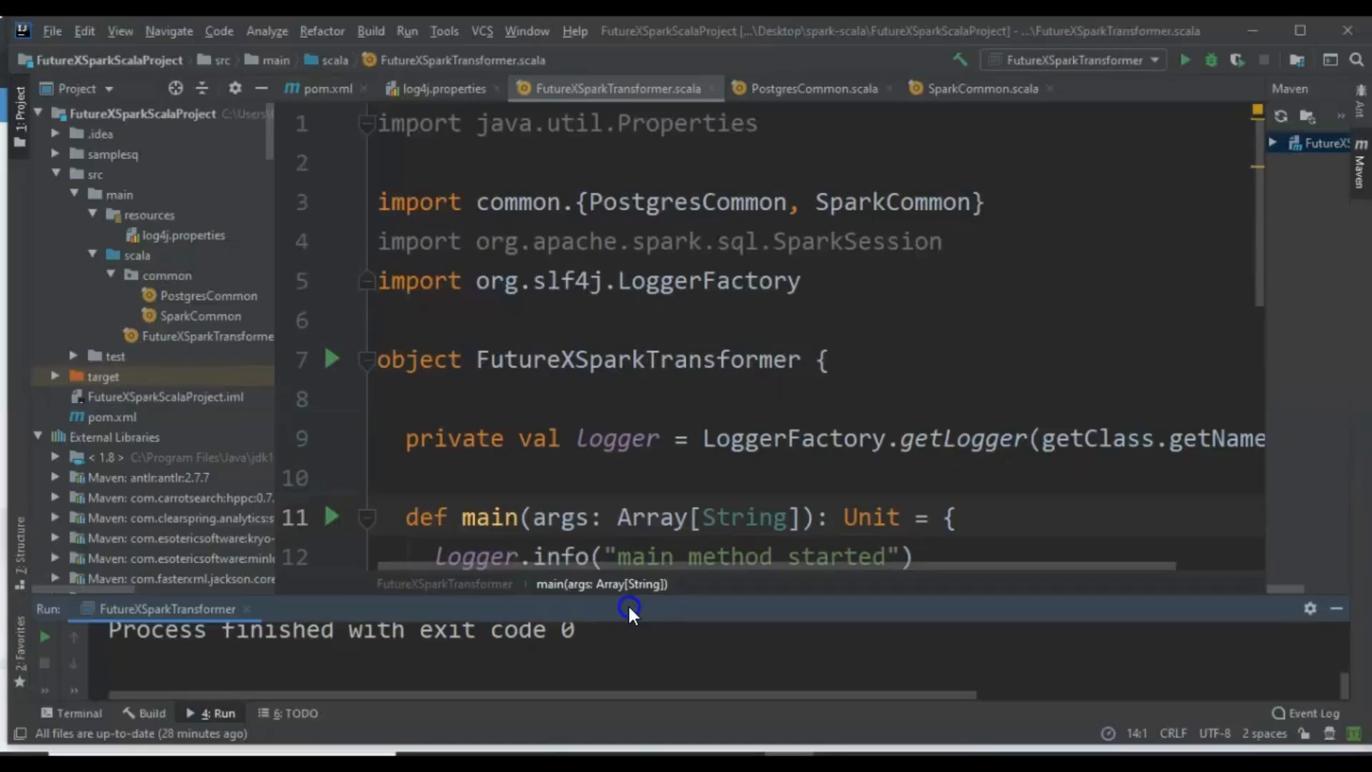
# Step: Wrap the main method body in a try block and begin the catch clause after show()
pyautogui.scroll(-3)
pyautogui.write('} catch')
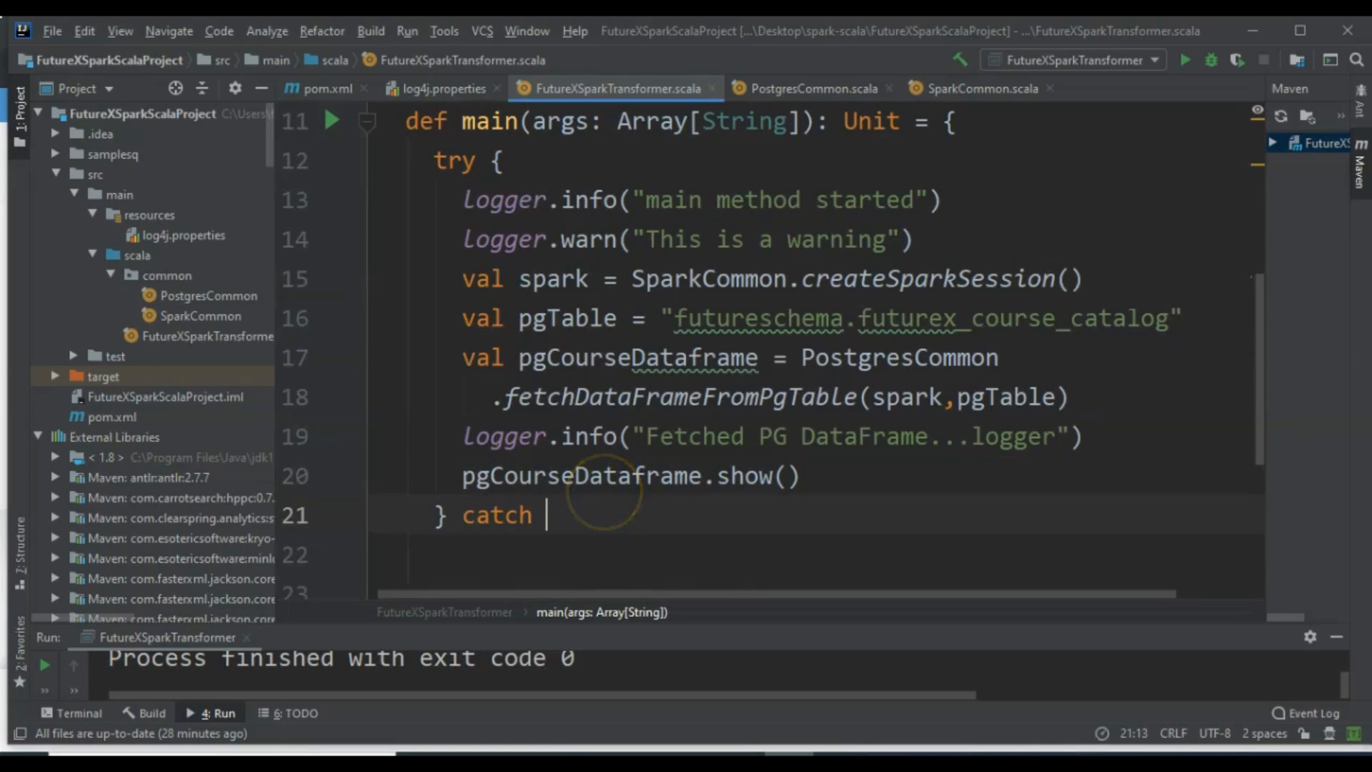
# Step: Add catch case e:Exception logging "An error has occured in the main method " plus e.printStackTrace()
pyautogui.write('{')
pyautogui.click(766, 589)
pyautogui.write('Logger.error(')
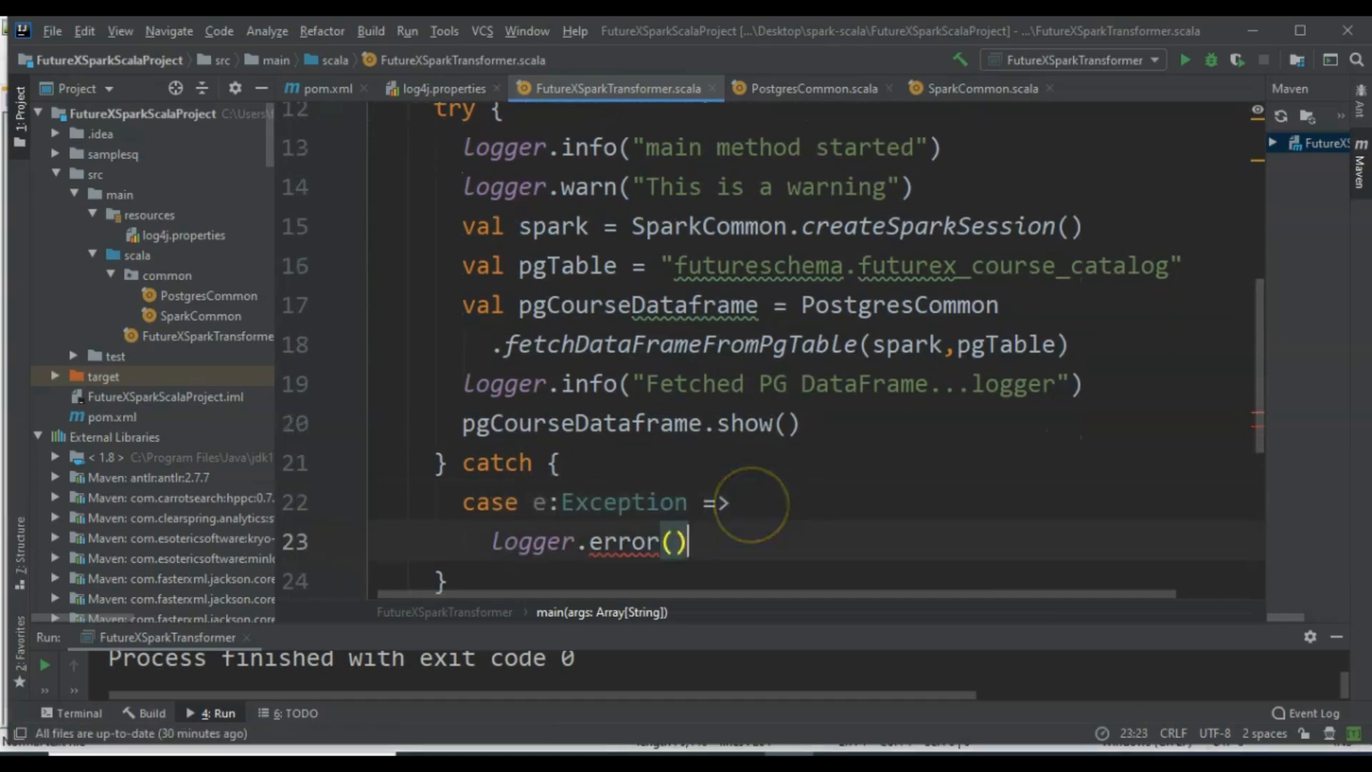
pyautogui.write('"An error has o')
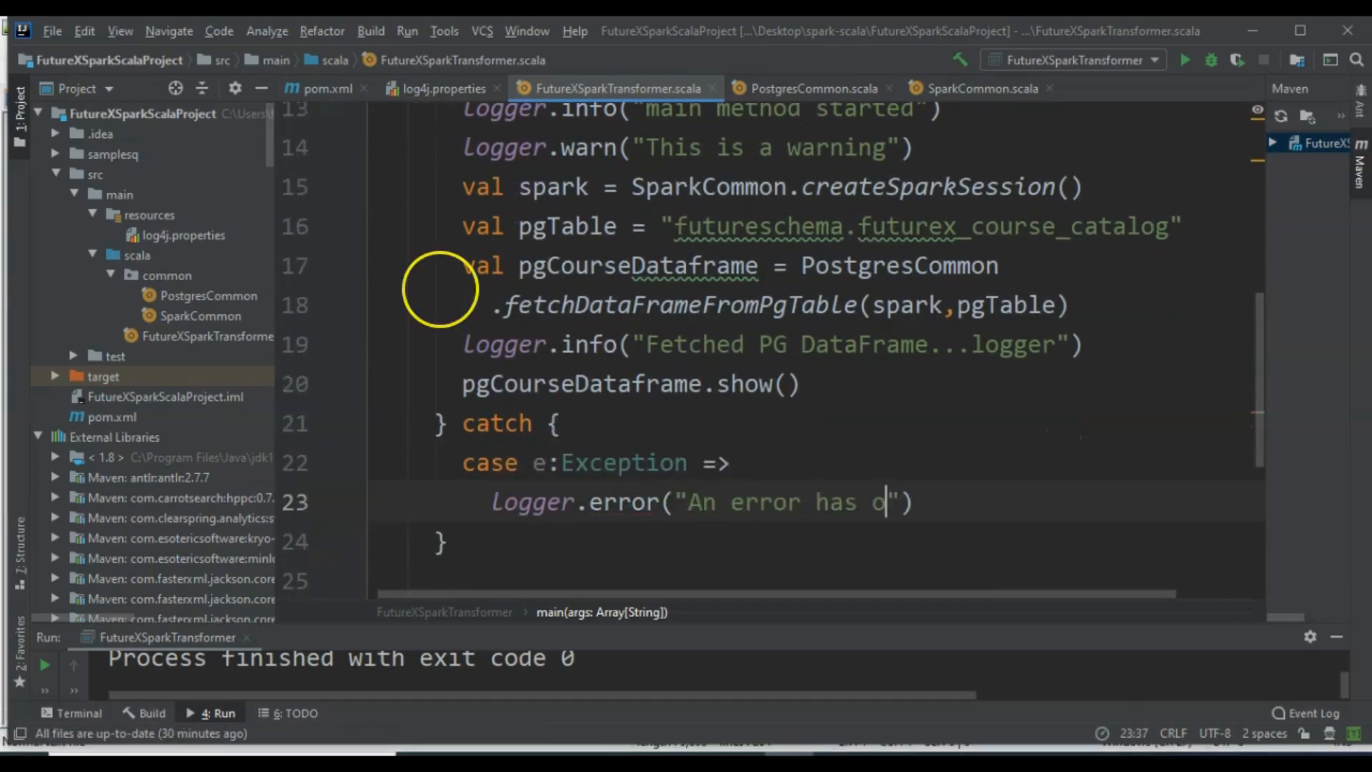
pyautogui.write('ccured in t')
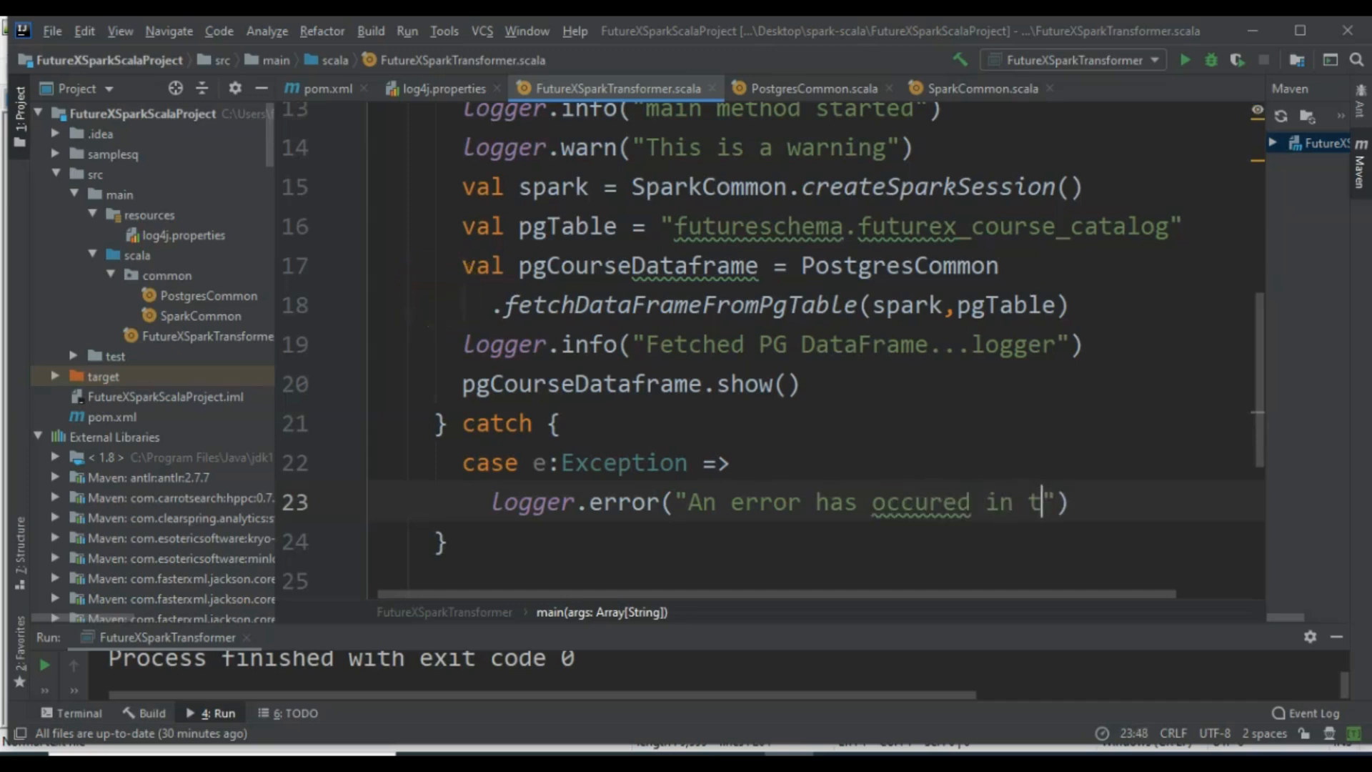
pyautogui.write('he main method')
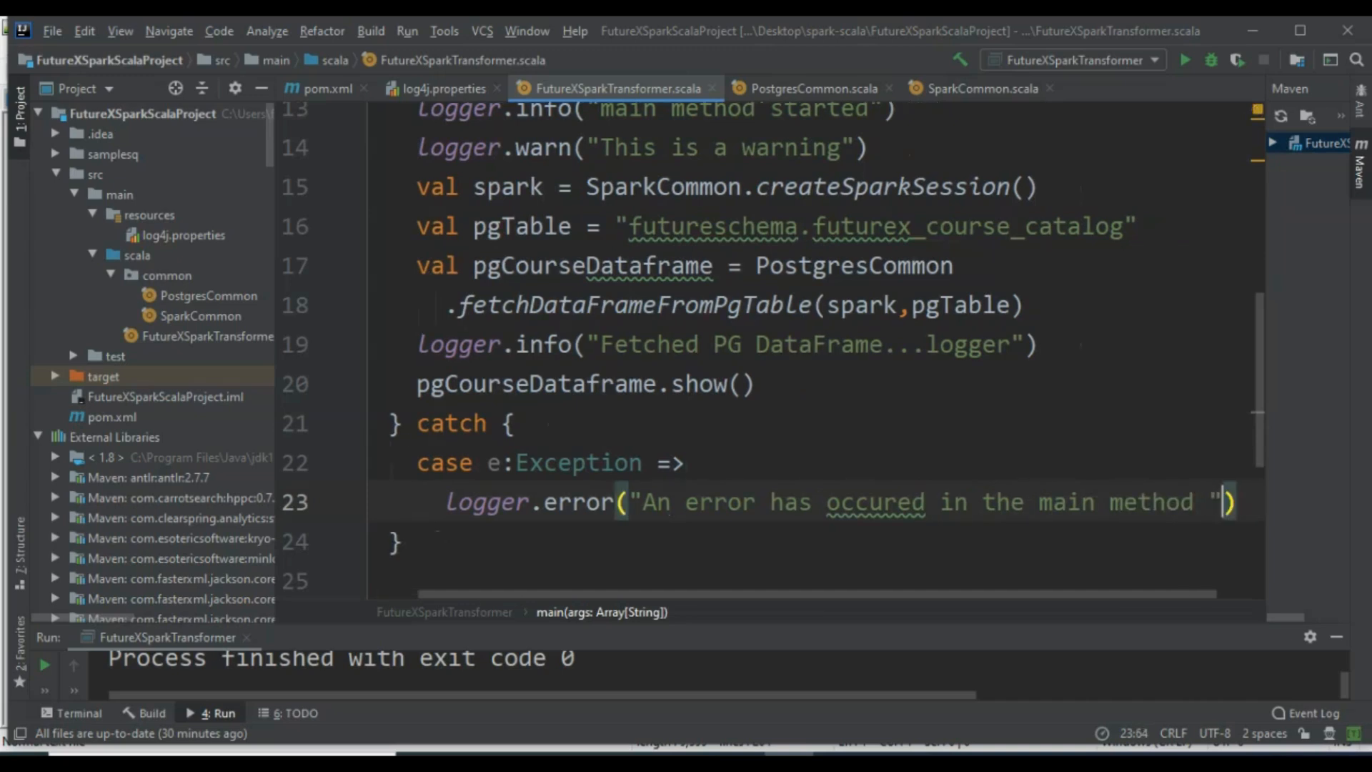
pyautogui.write('e.')
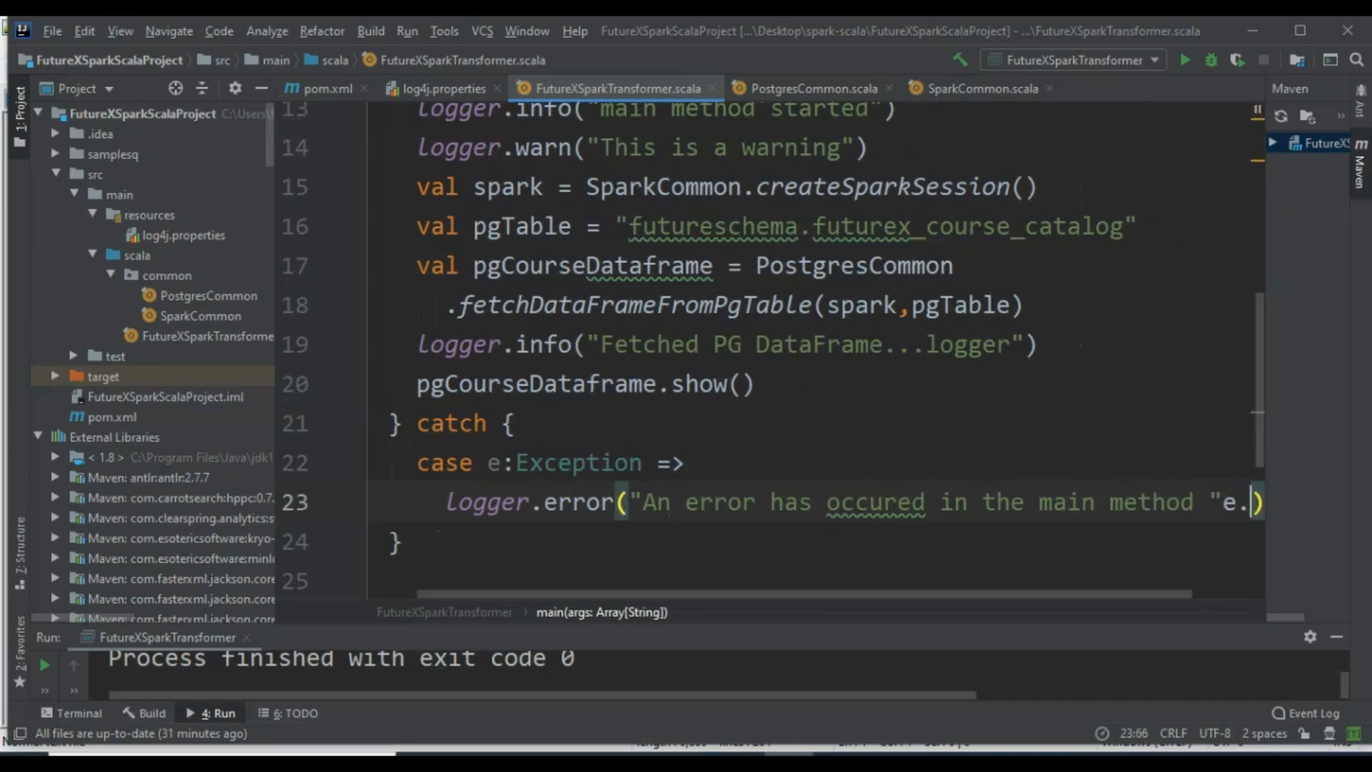
pyautogui.write('+ e.printStackTrace(')
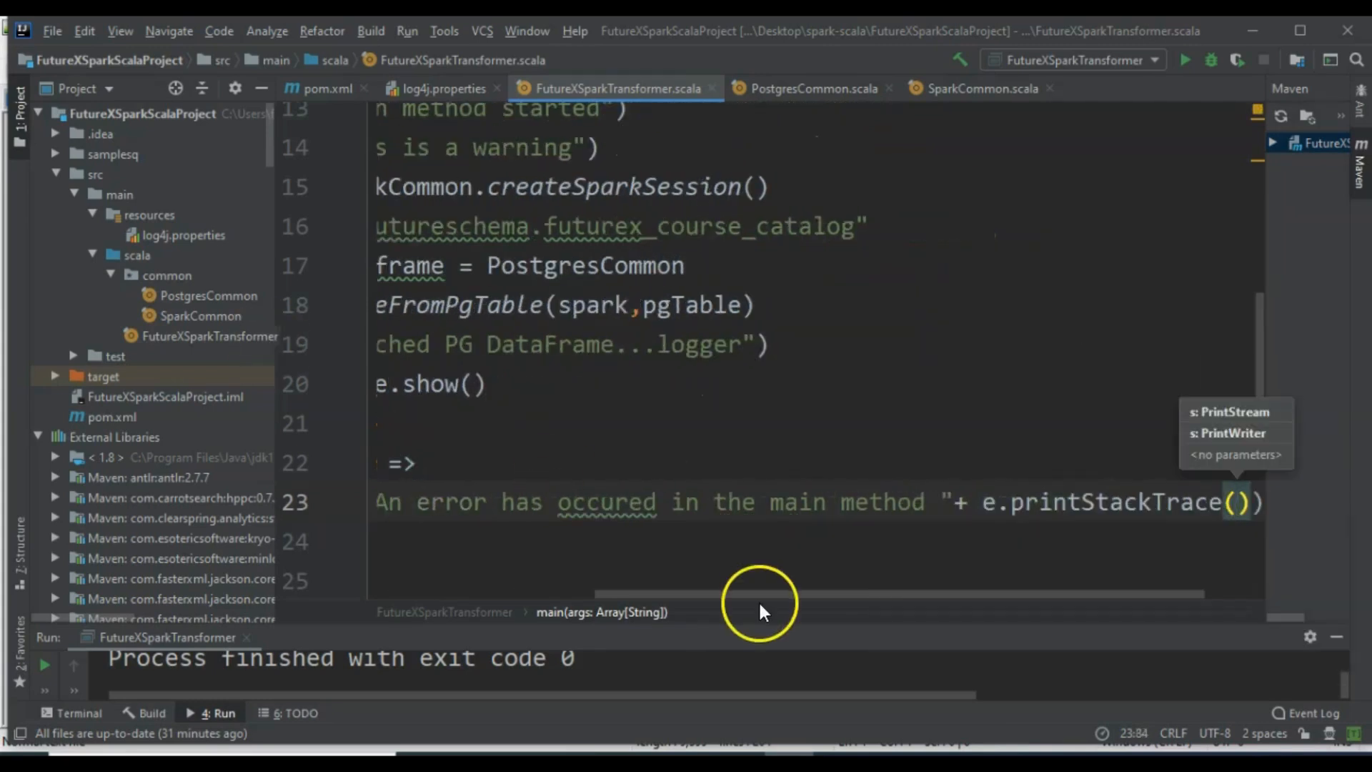
pyautogui.moveTo(508, 628)
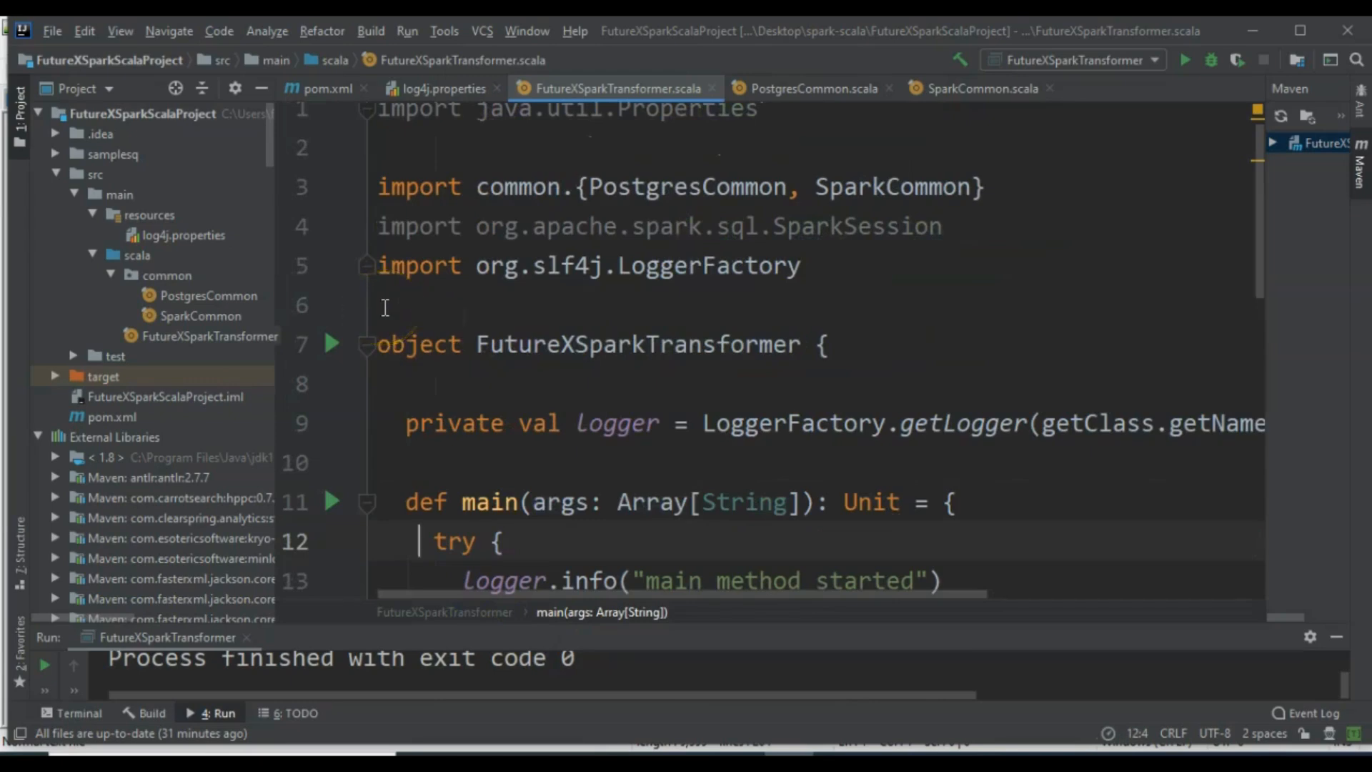
# Step: Run the main object to print the course table, then change pgTable to futurex_course_catalog1
pyautogui.scroll(-3)
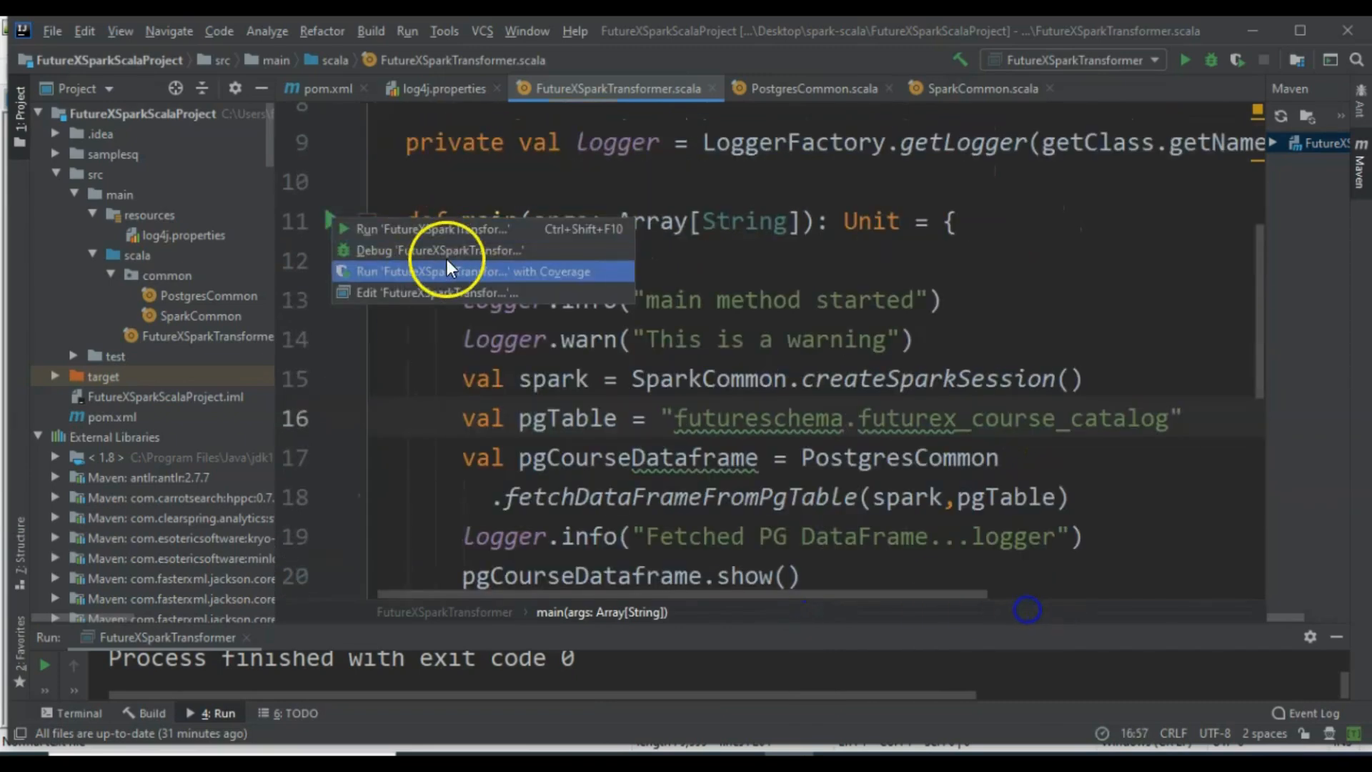
pyautogui.click(419, 227)
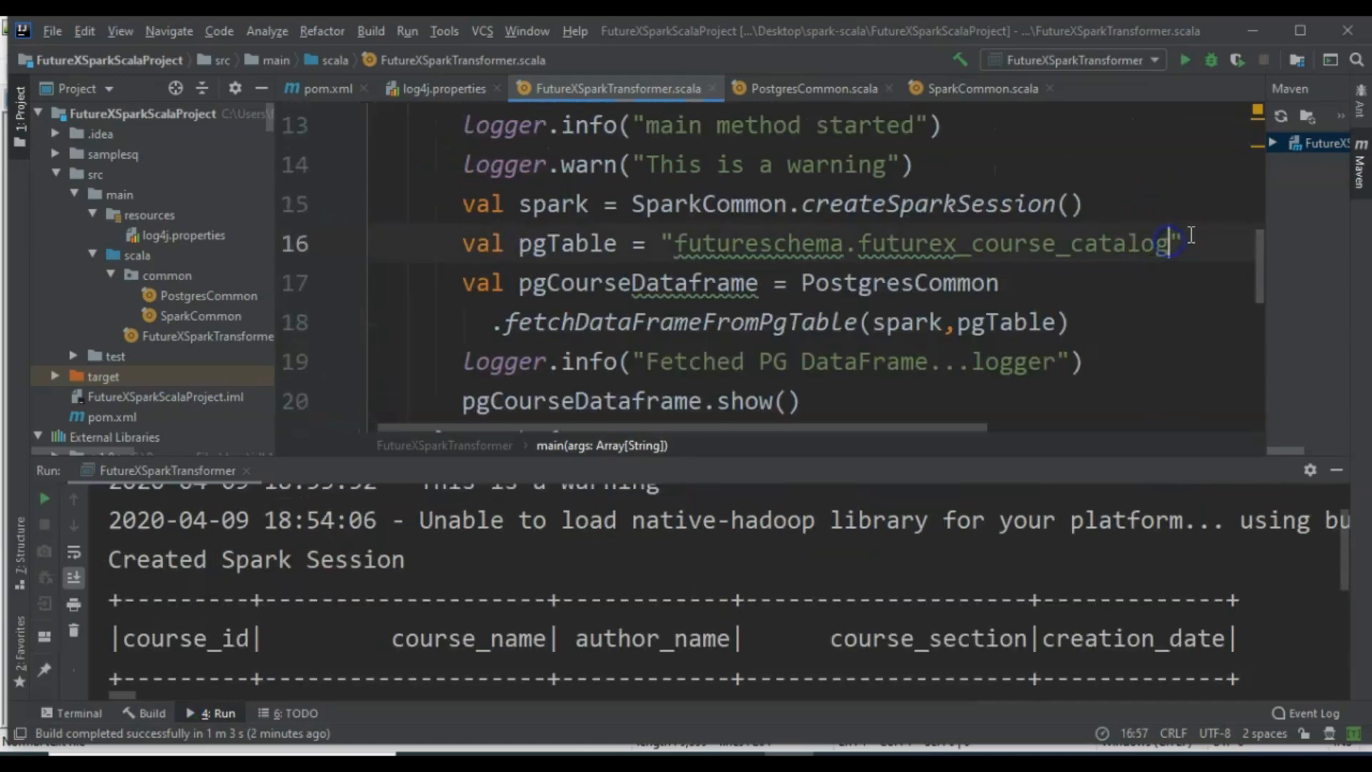
pyautogui.write('1')
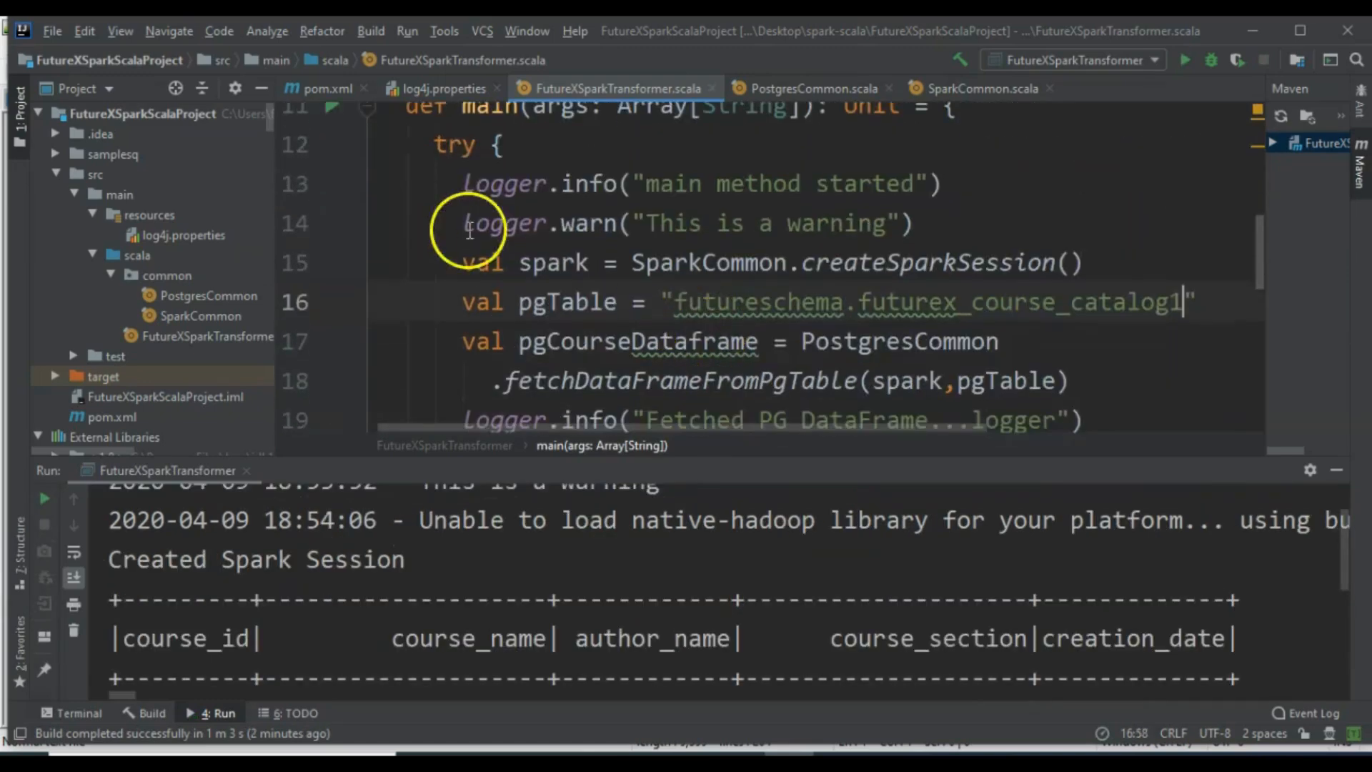
# Step: Rerun FutureXSparkTransformer with the misspelled table and highlight the logged main-method error
pyautogui.click(332, 160)
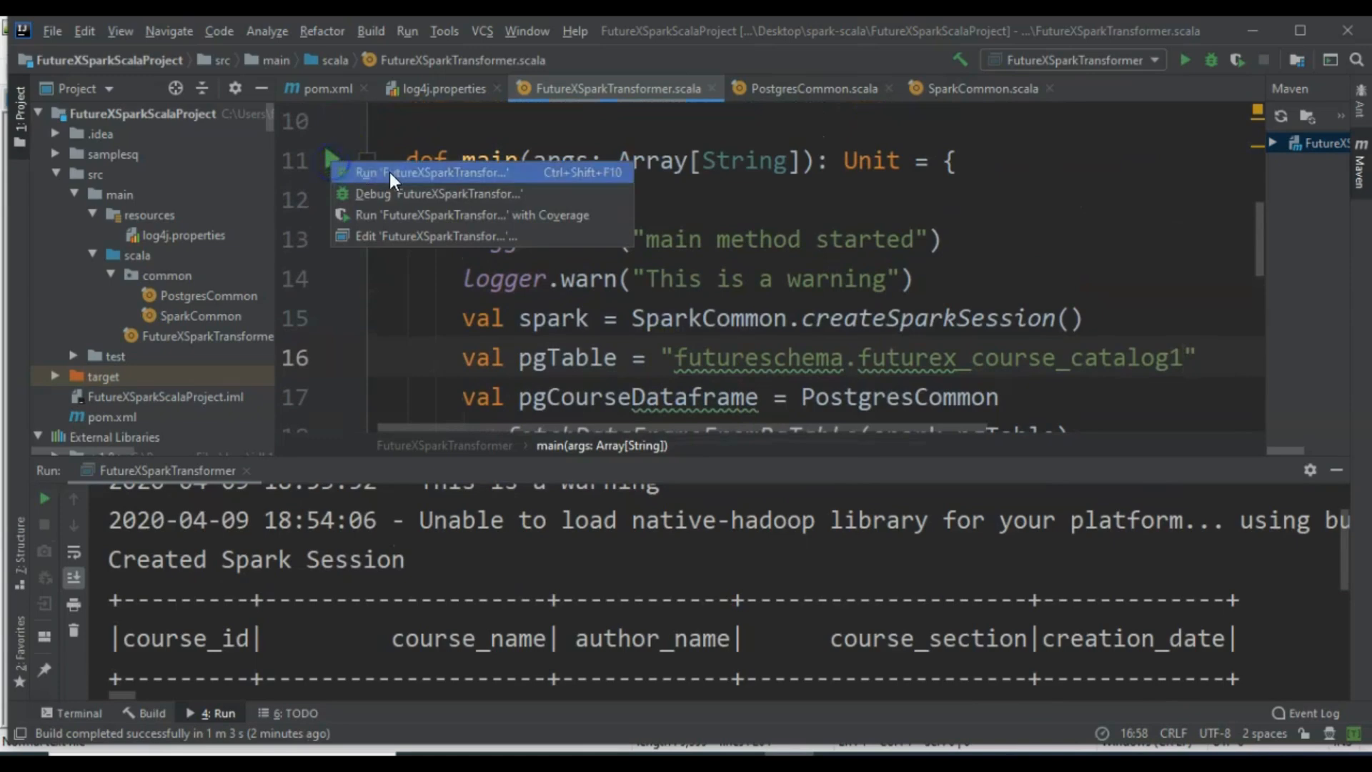
pyautogui.click(395, 171)
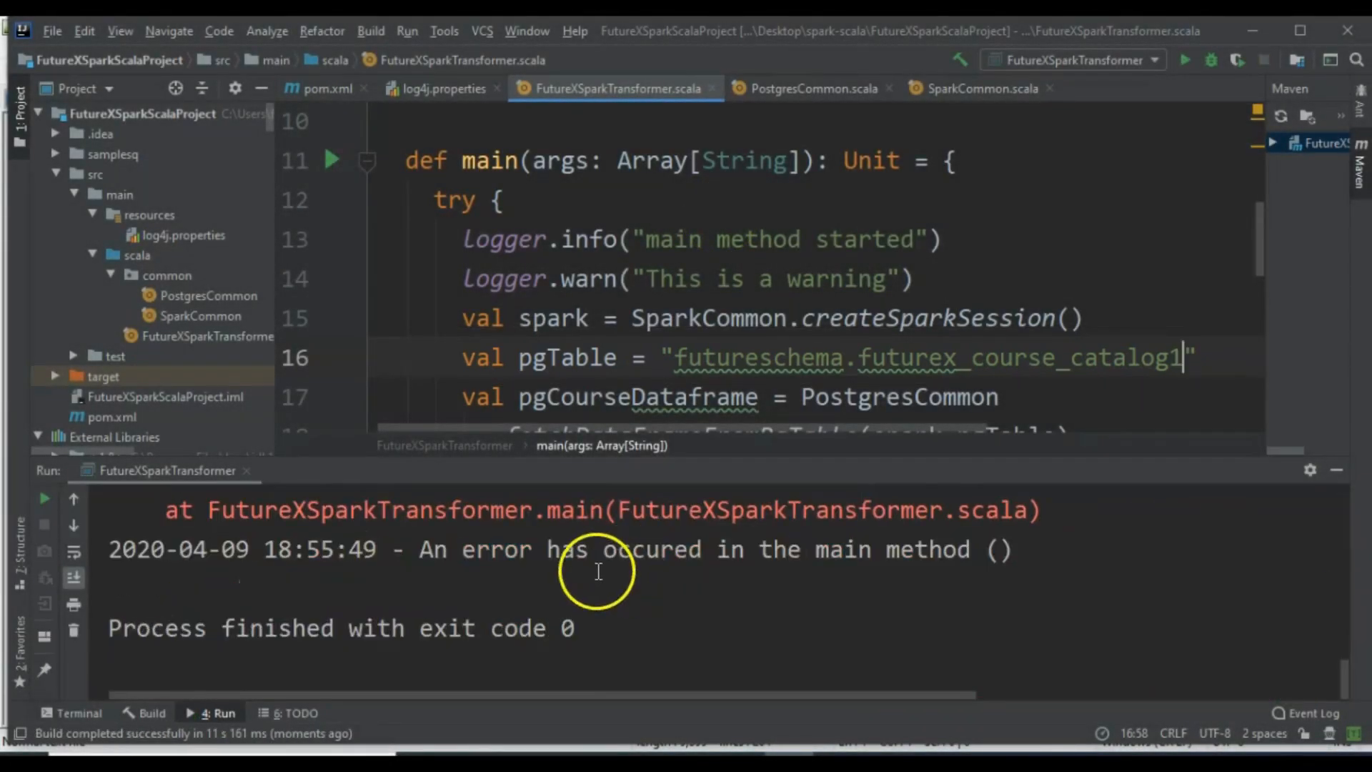
pyautogui.moveTo(458, 546)
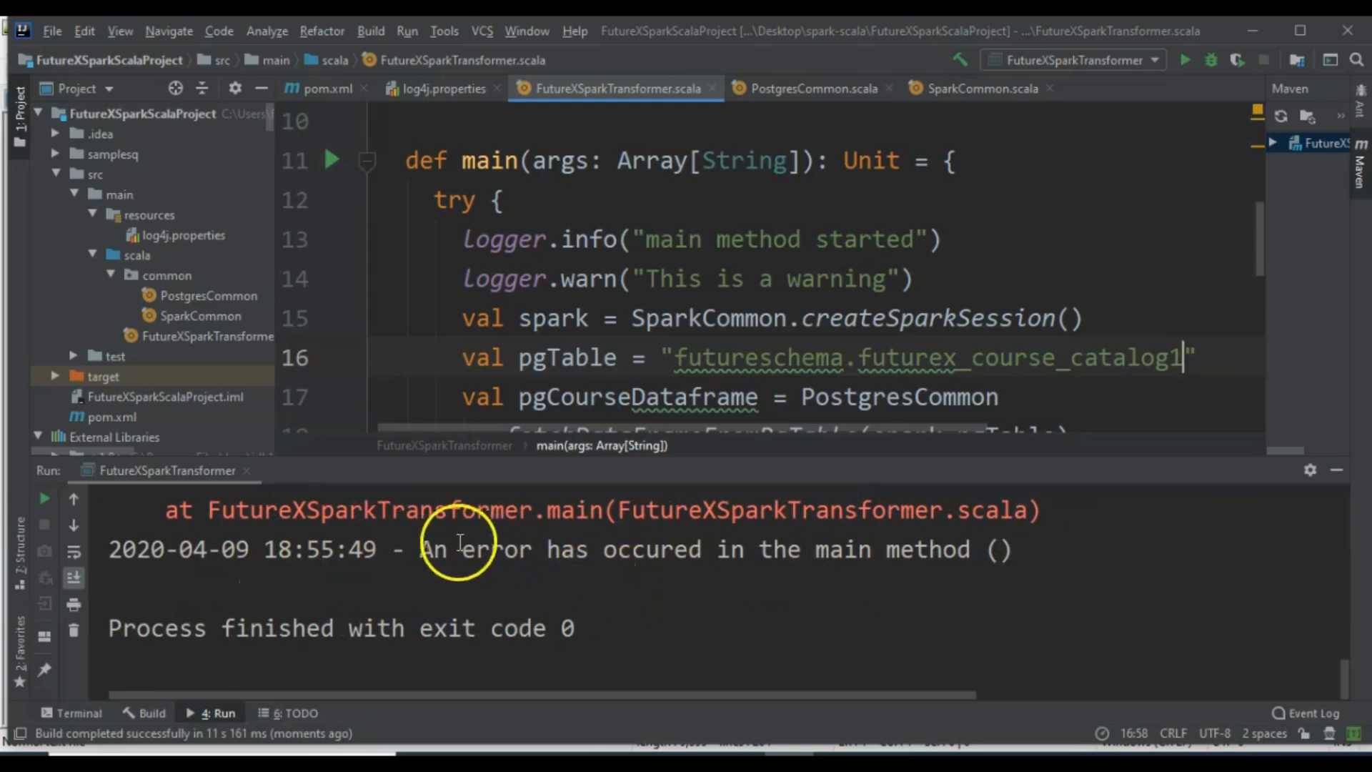
pyautogui.moveTo(419, 549); pyautogui.dragTo(828, 549)
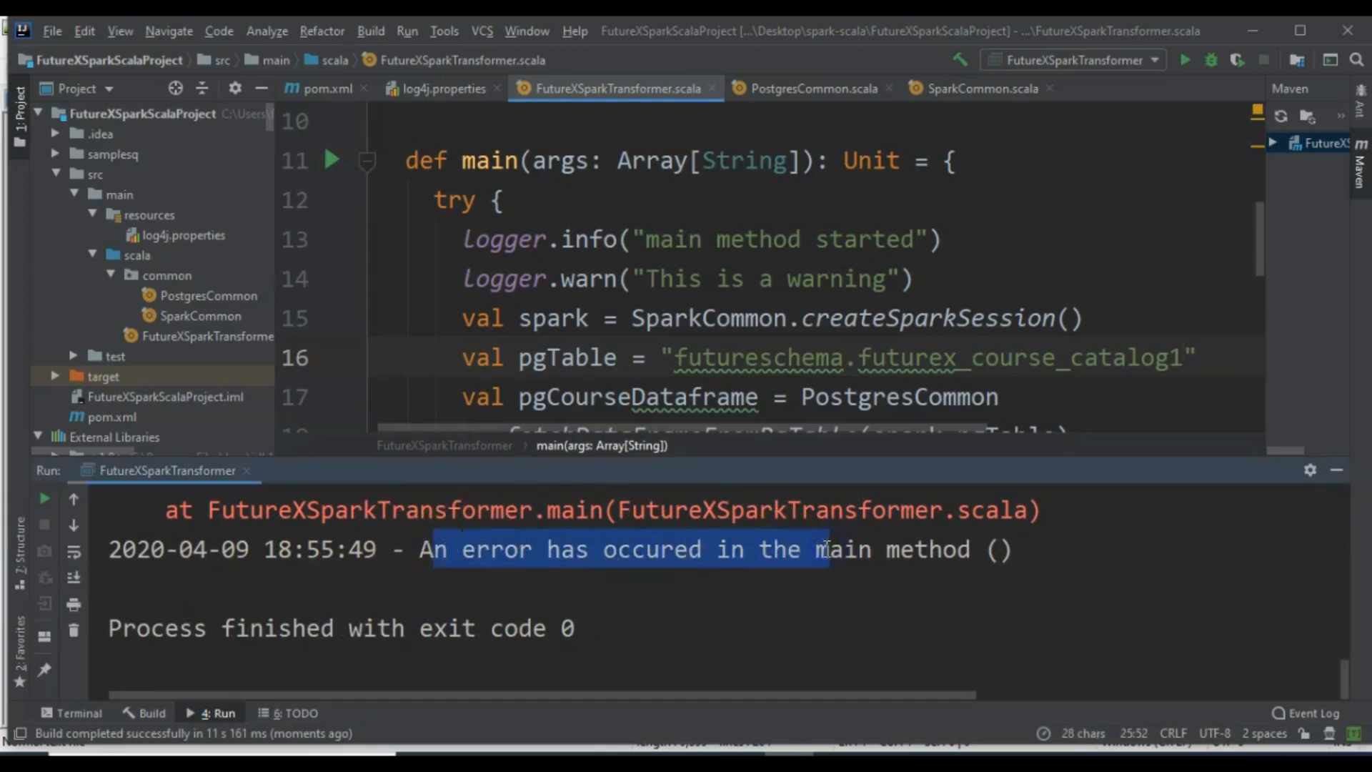
# Step: Review the PSQLException stack trace saying relation futurex_course_catalog1 doesn't exist
pyautogui.scroll(-3)
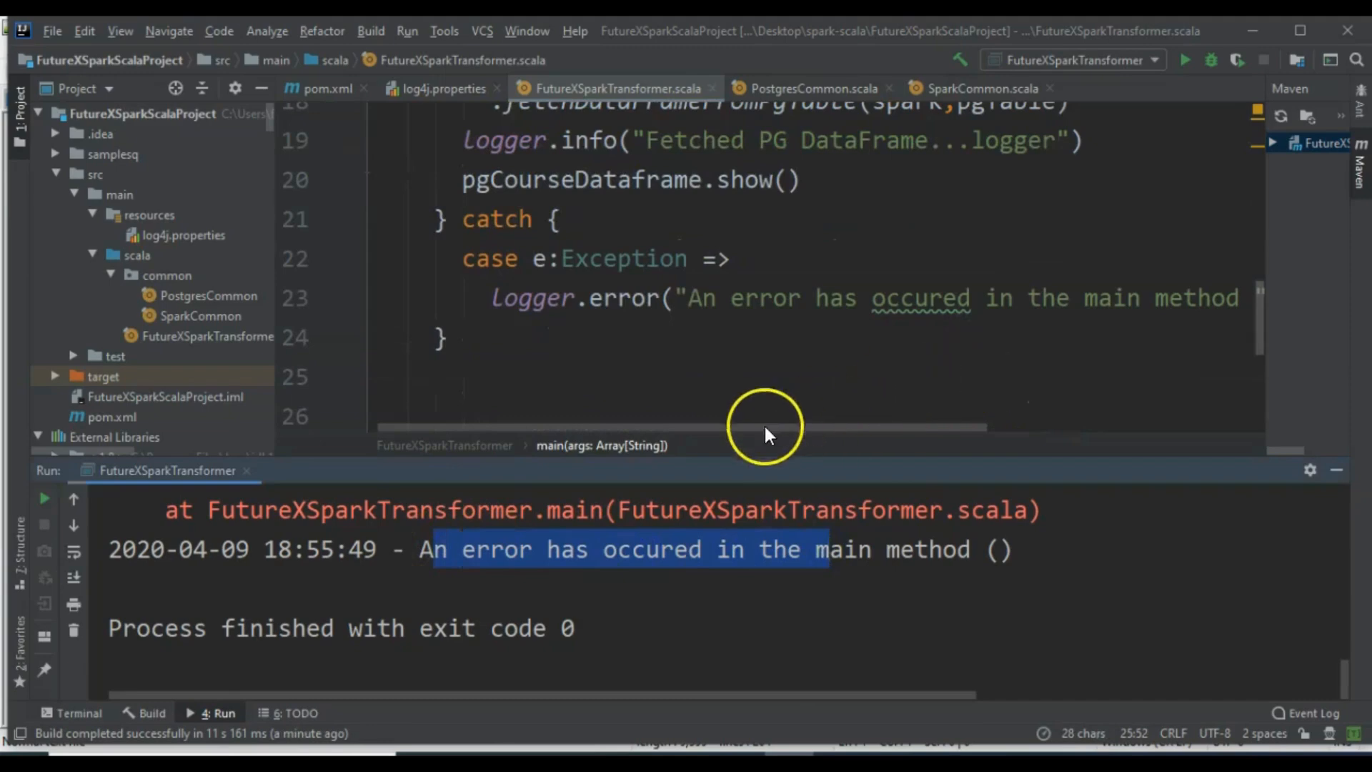
pyautogui.moveTo(395, 551)
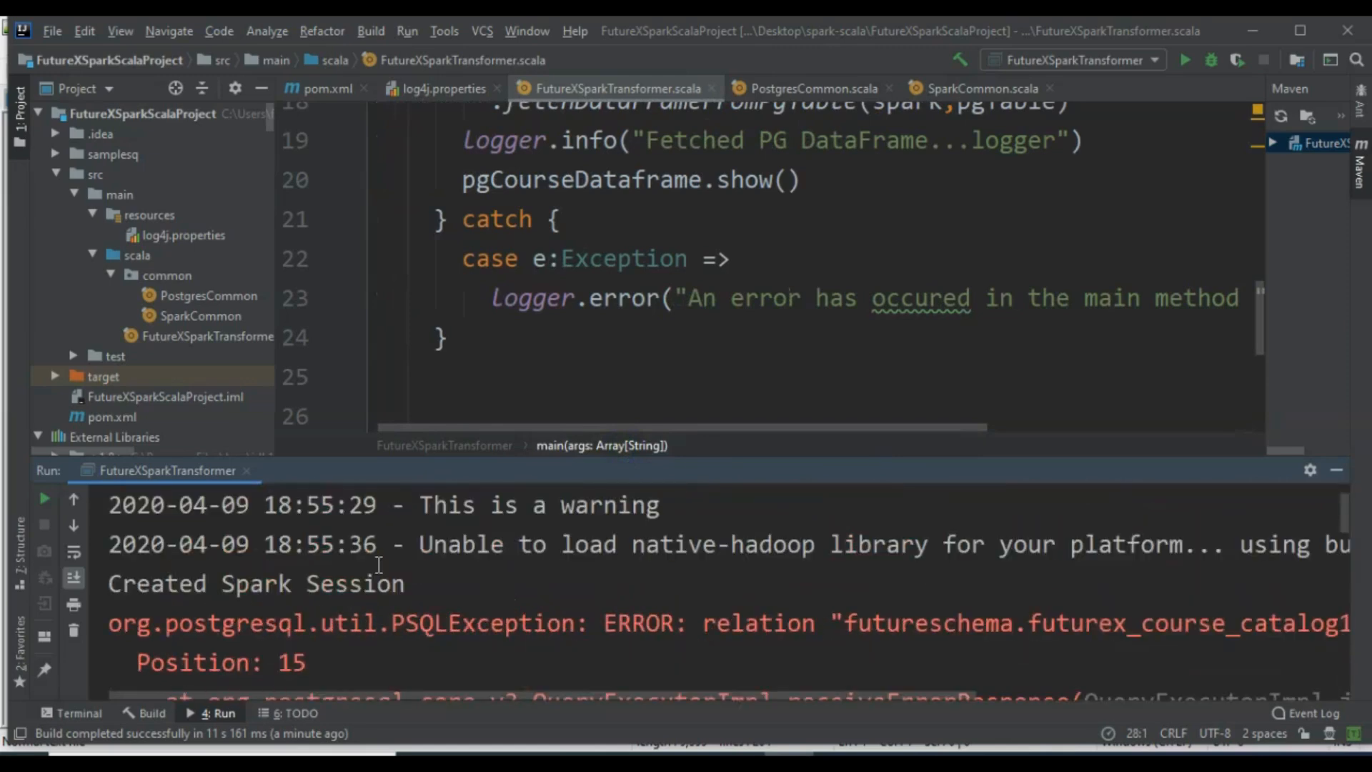
pyautogui.scroll(-3)
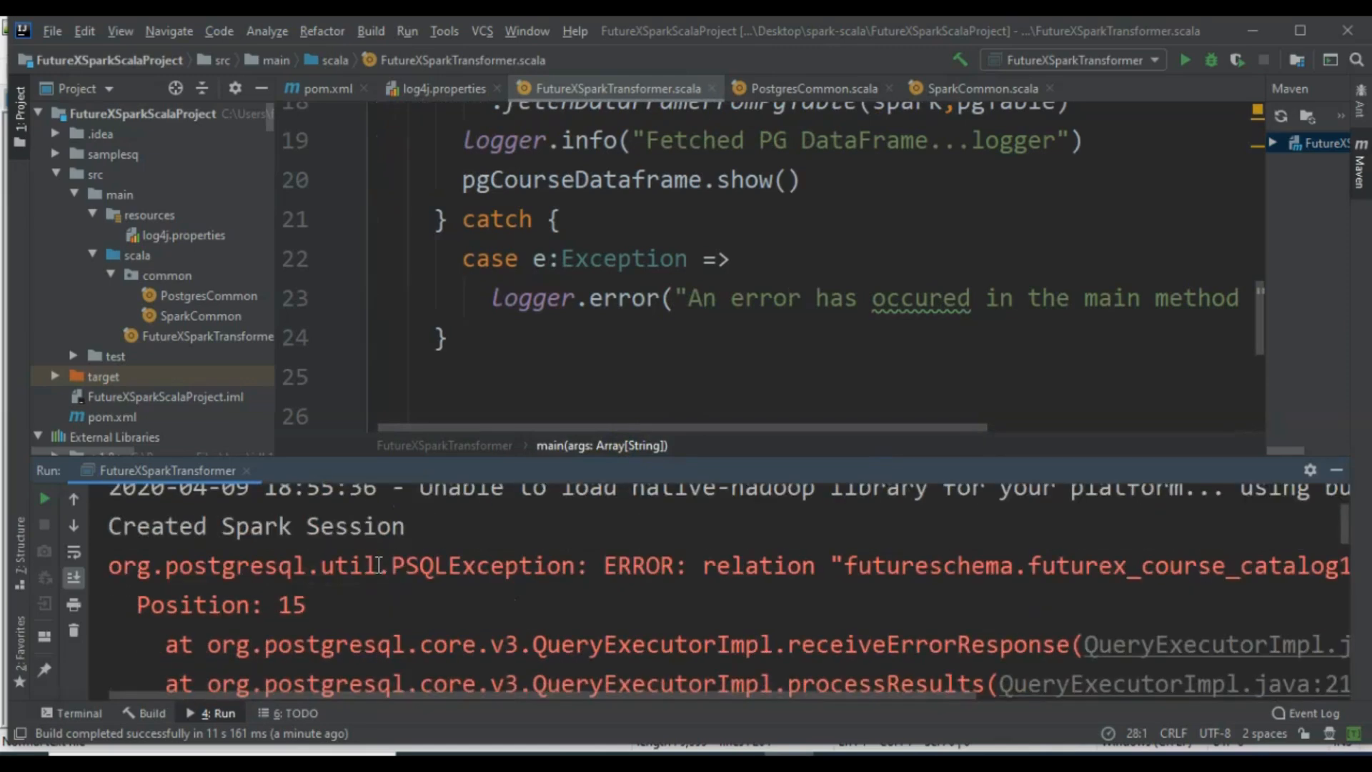
pyautogui.scroll(-3)
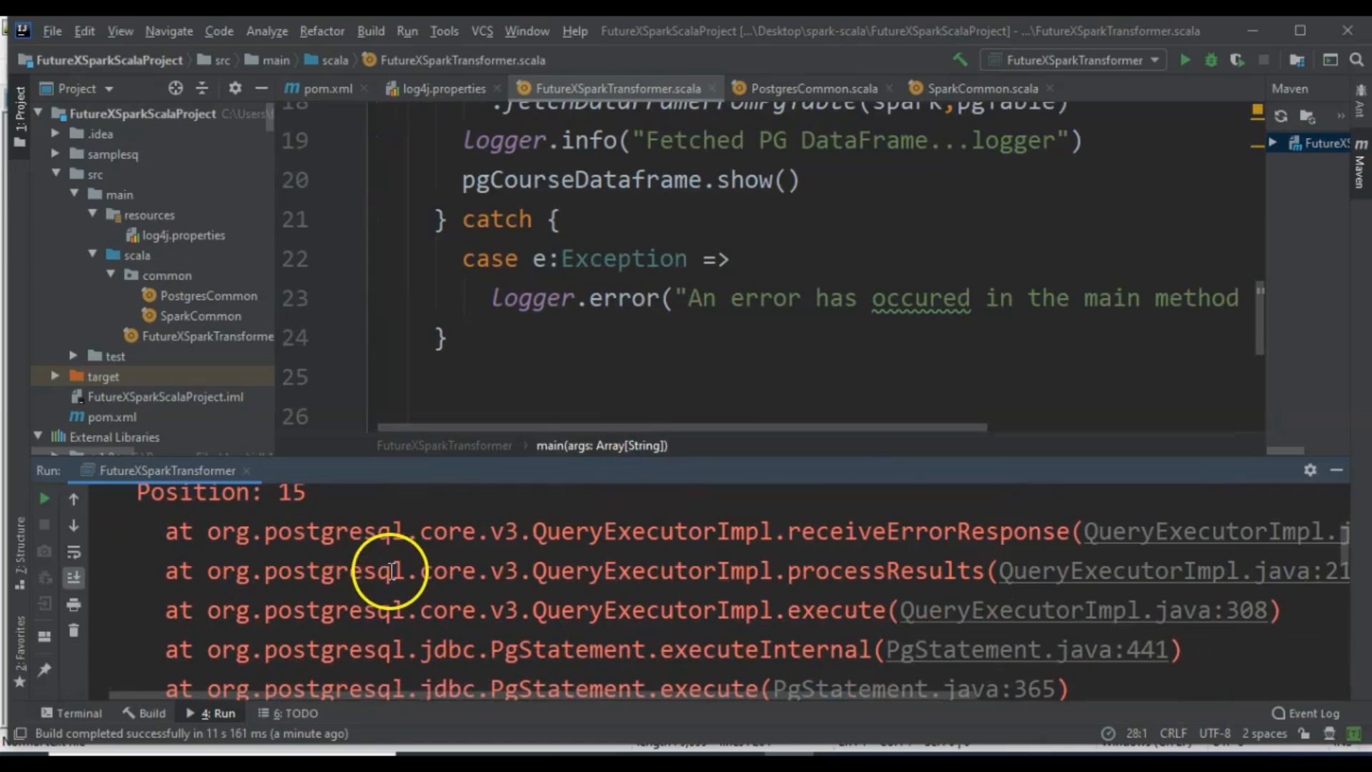
pyautogui.scroll(-3)
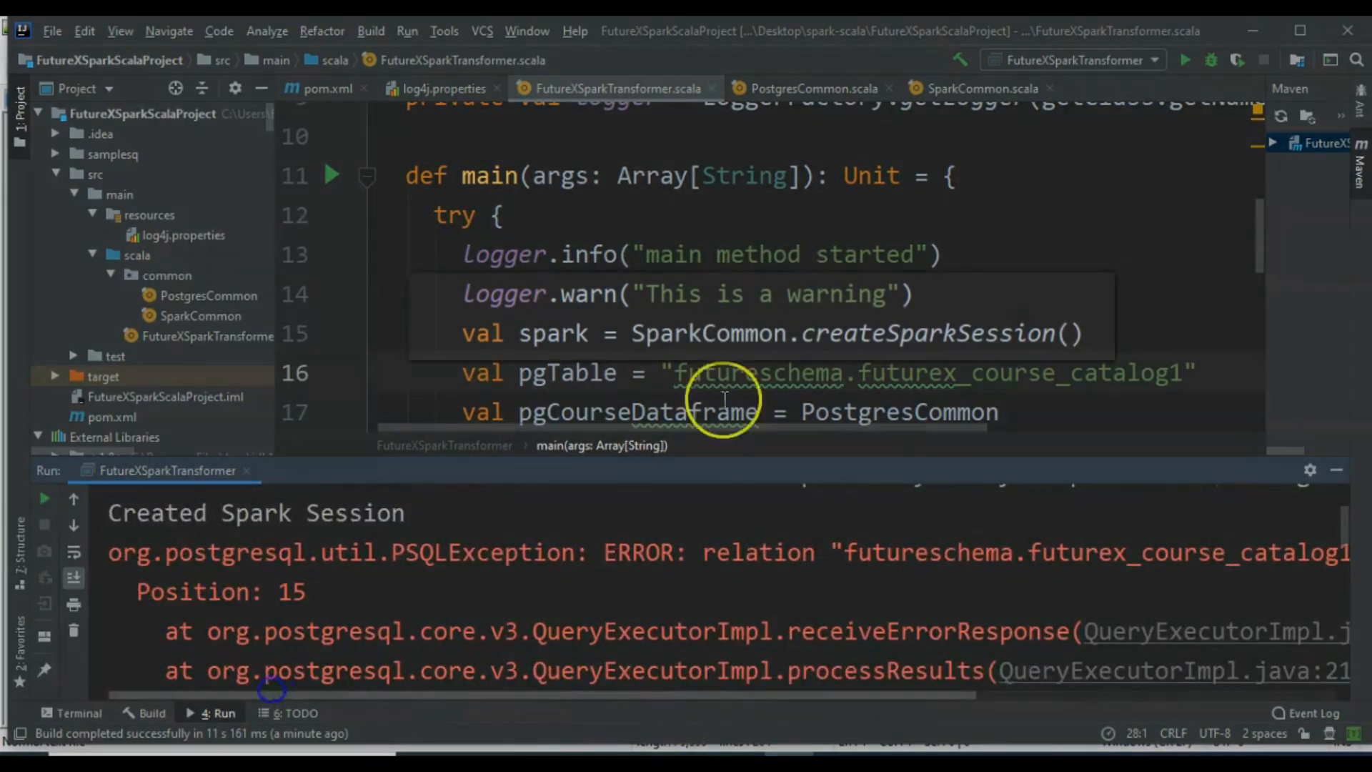
pyautogui.scroll(-3)
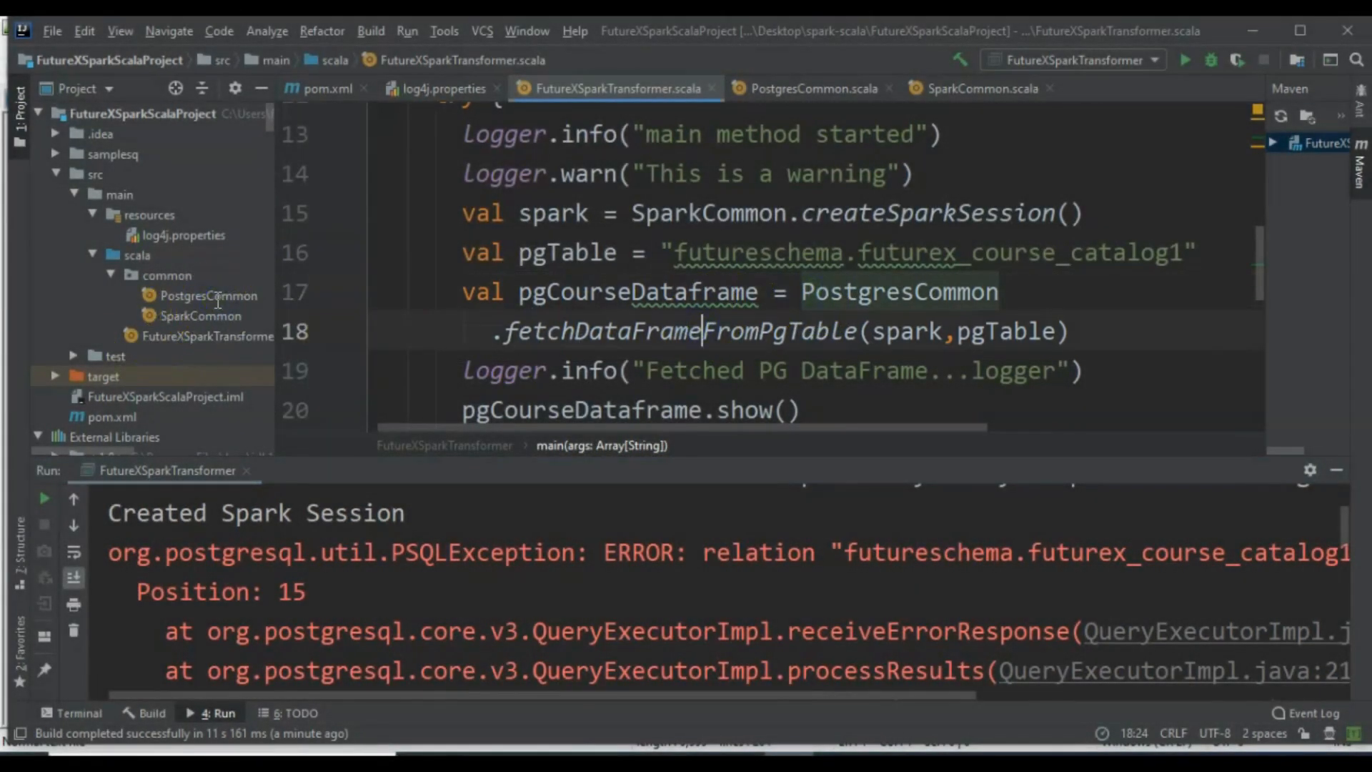
# Step: In PostgresCommon, wrap fetchDataFrameFromPgTable in try with a catch logging the error and stack trace
pyautogui.doubleClick(669, 330)
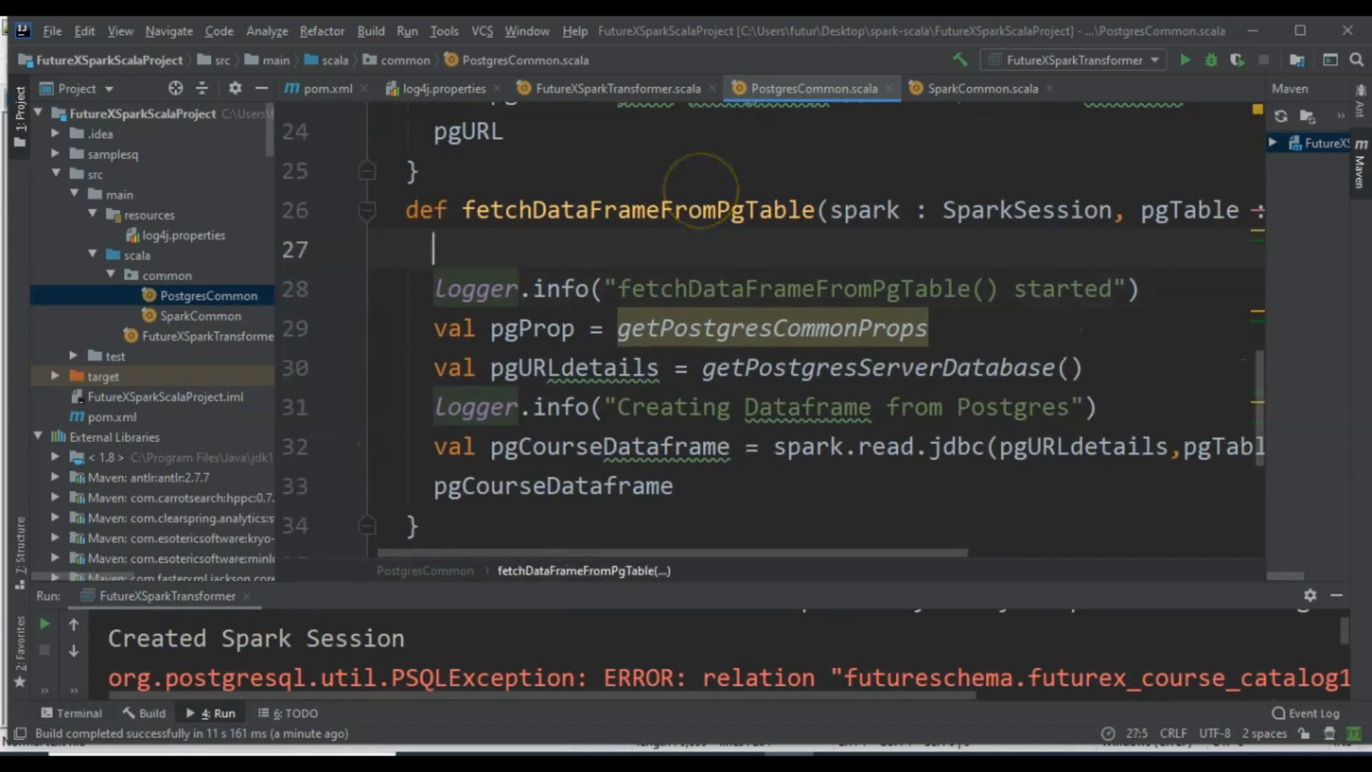
pyautogui.write('try {')
pyautogui.write('case e: Exception =>')
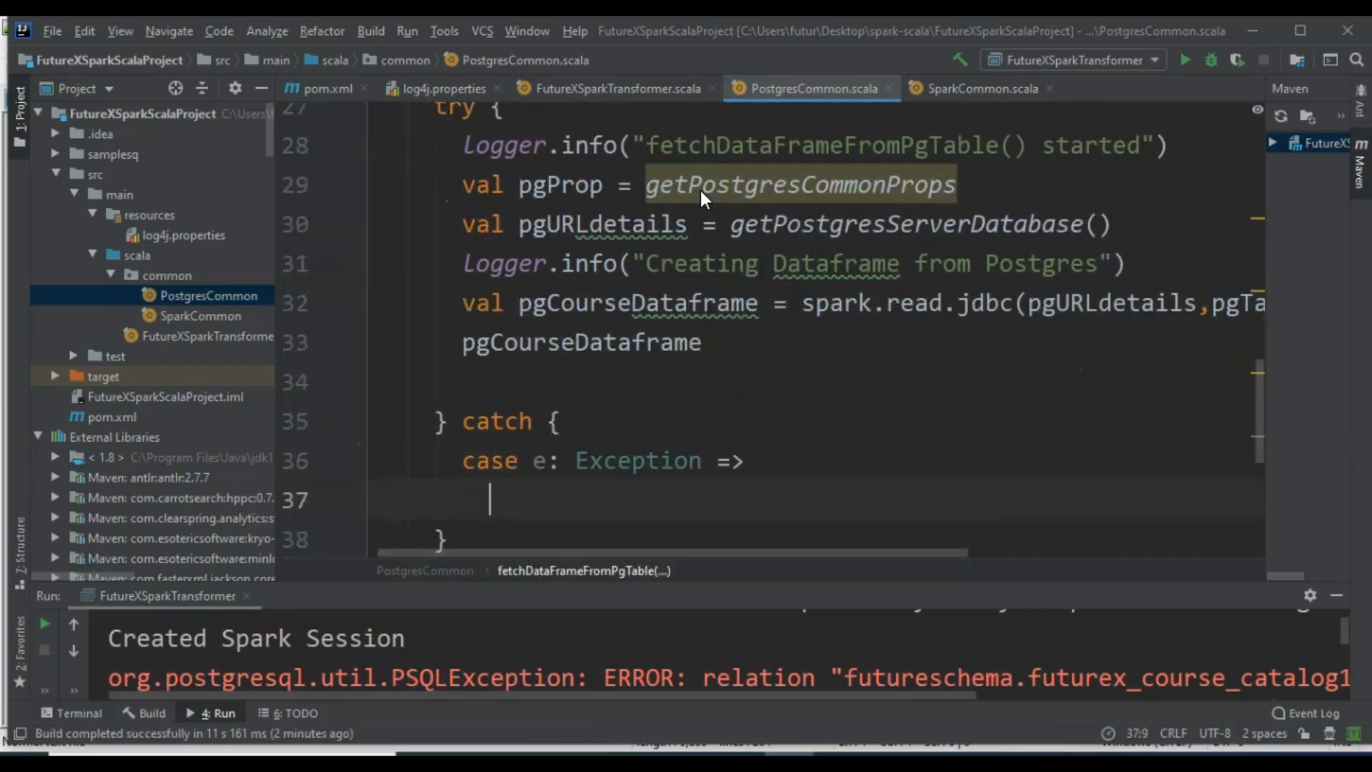
pyautogui.write('l')
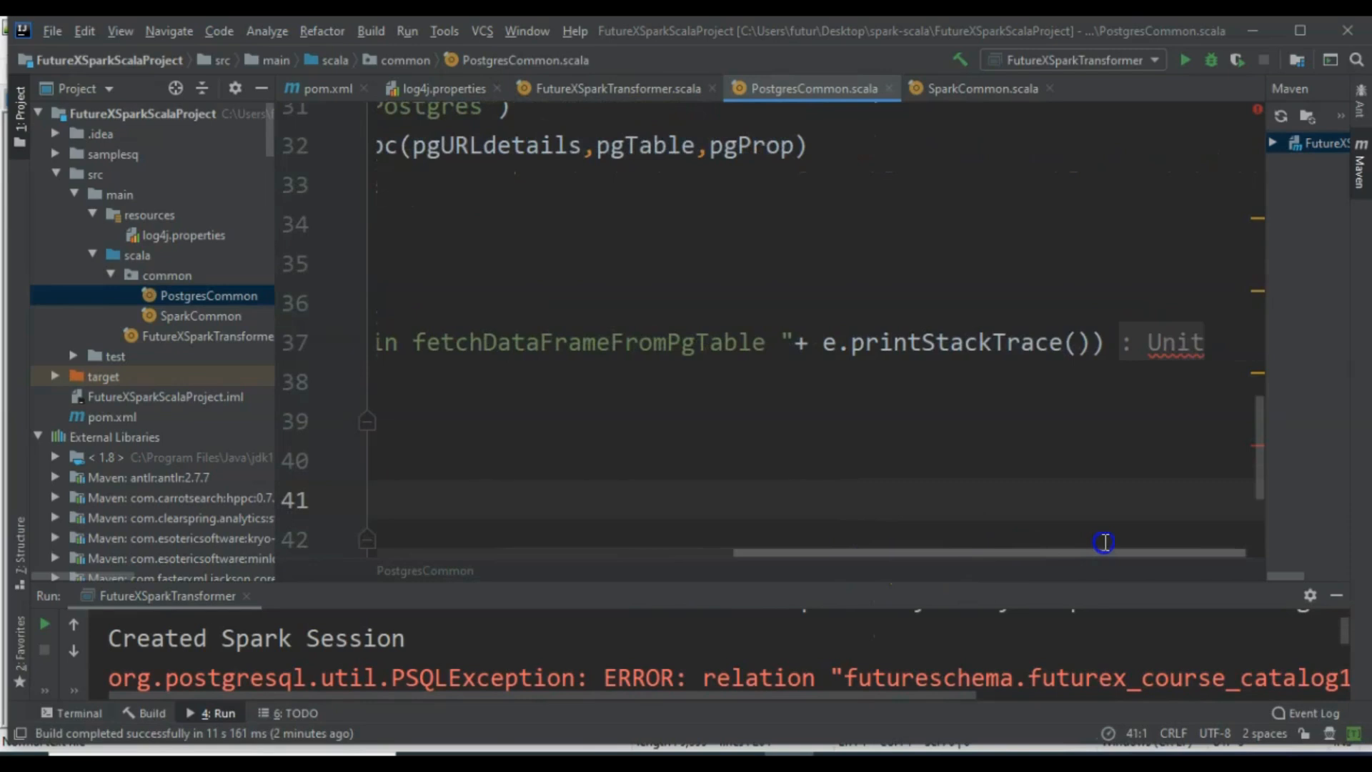
pyautogui.click(1206, 343)
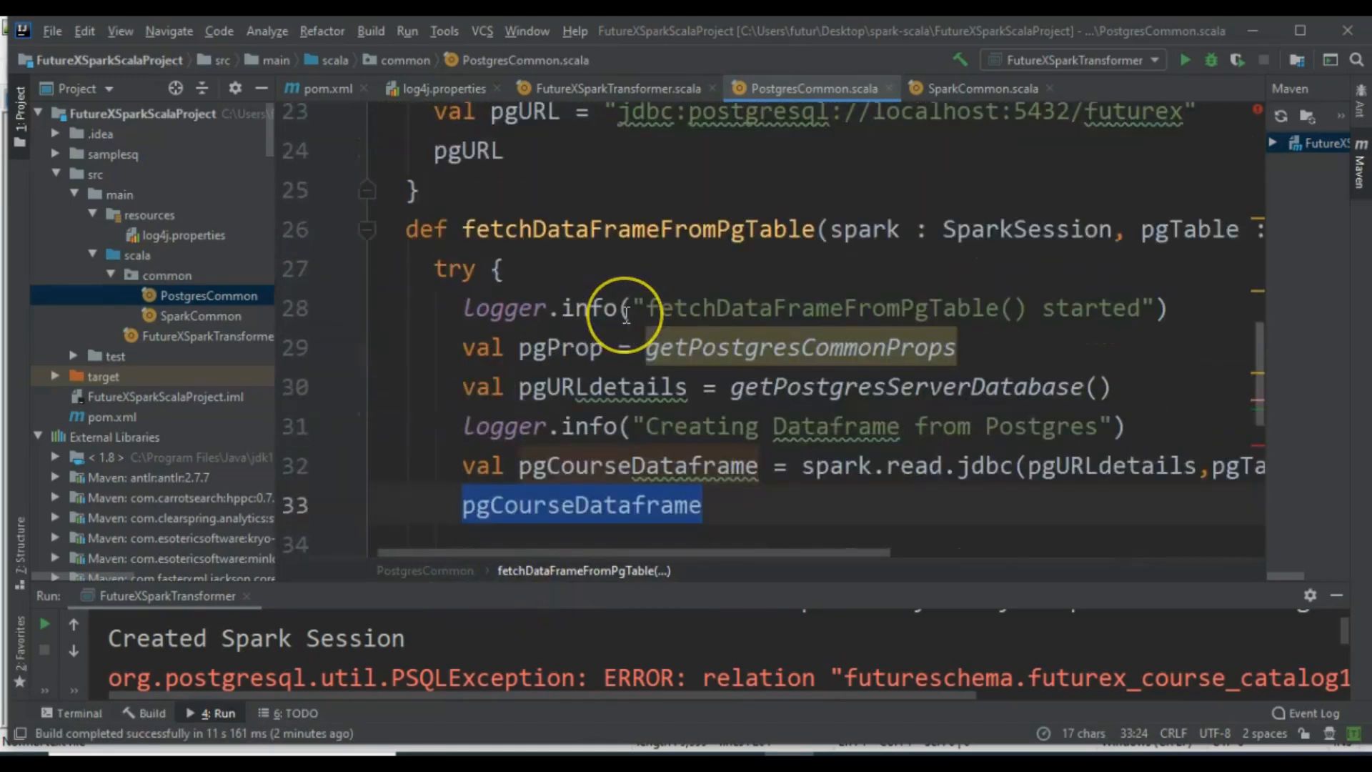
pyautogui.scroll(-3)
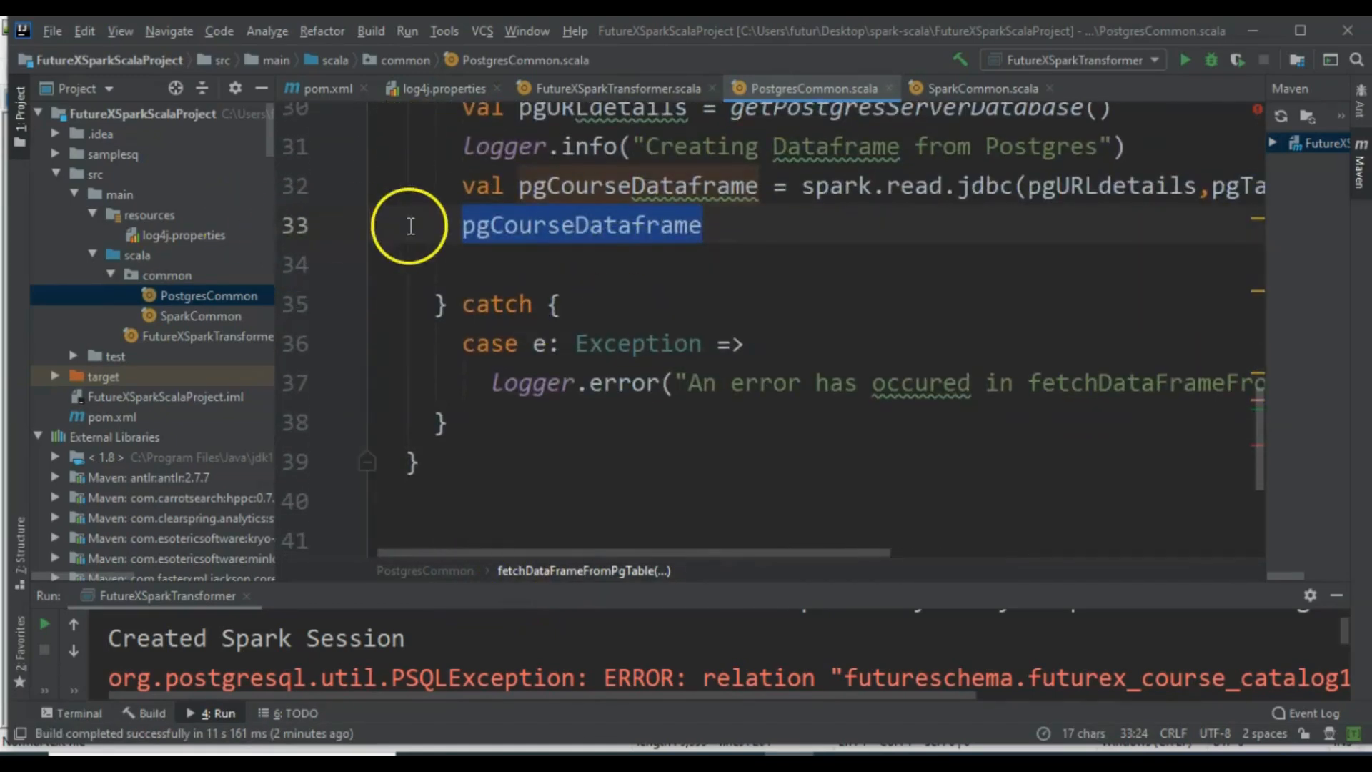
# Step: Return Option[DataFrame] from fetchDataFrameFromPgTable: Some(pgCourseDataframe) on success, None in the catch, then build
pyautogui.click(615, 89)
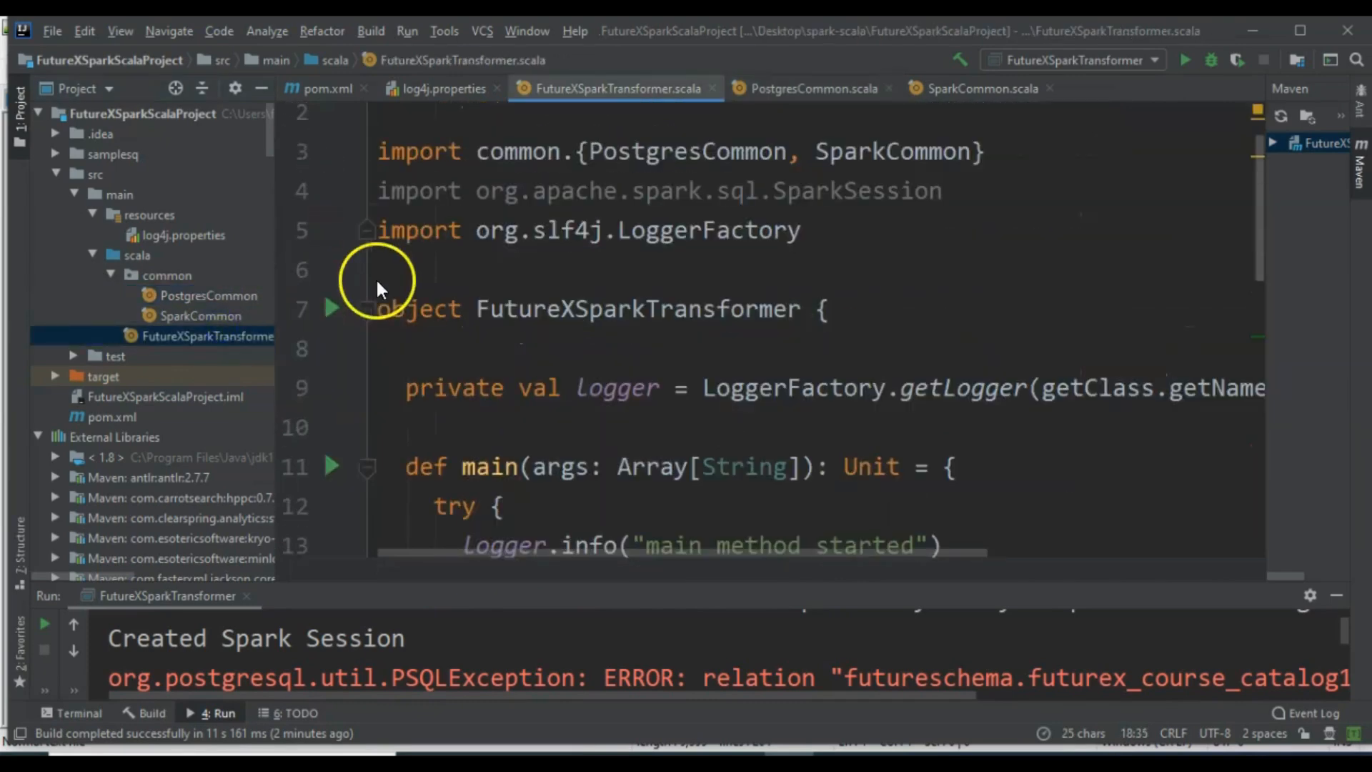
pyautogui.click(333, 306)
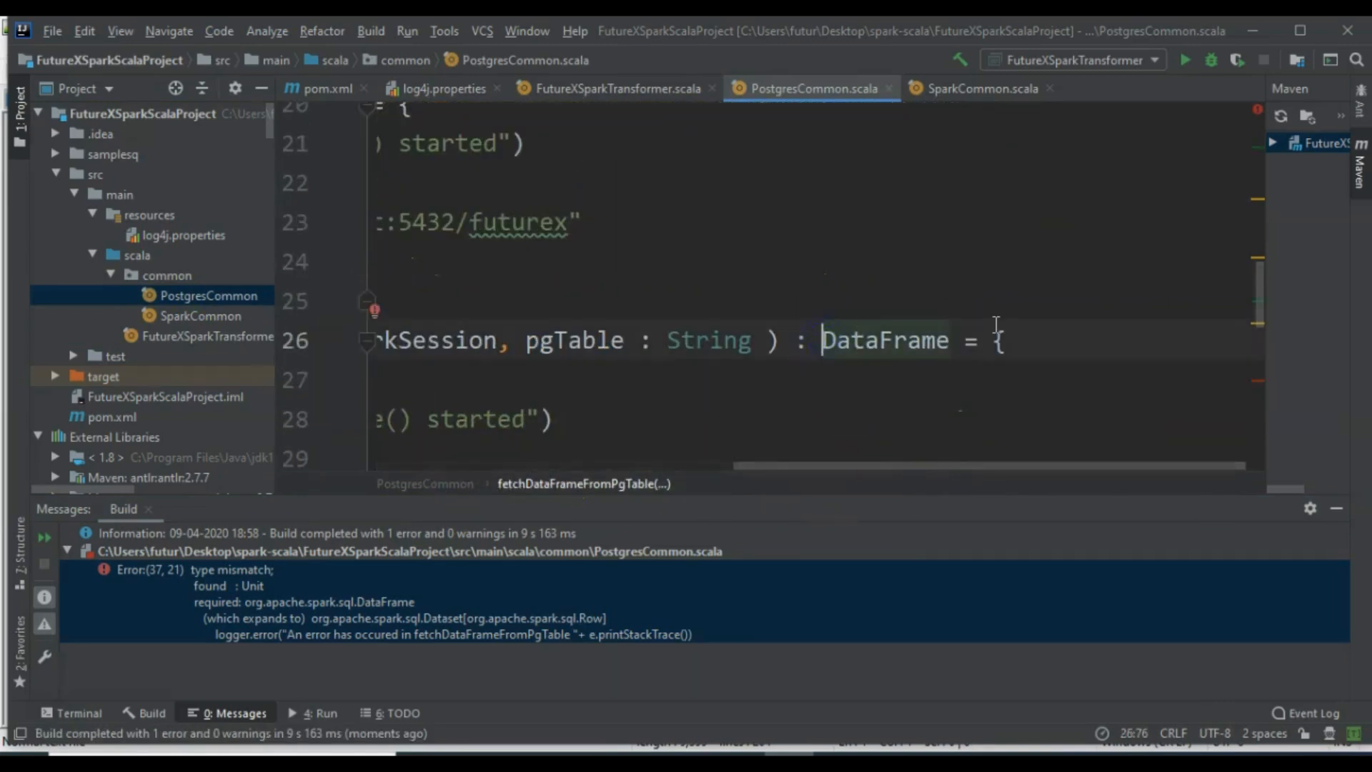
pyautogui.write('Option[')
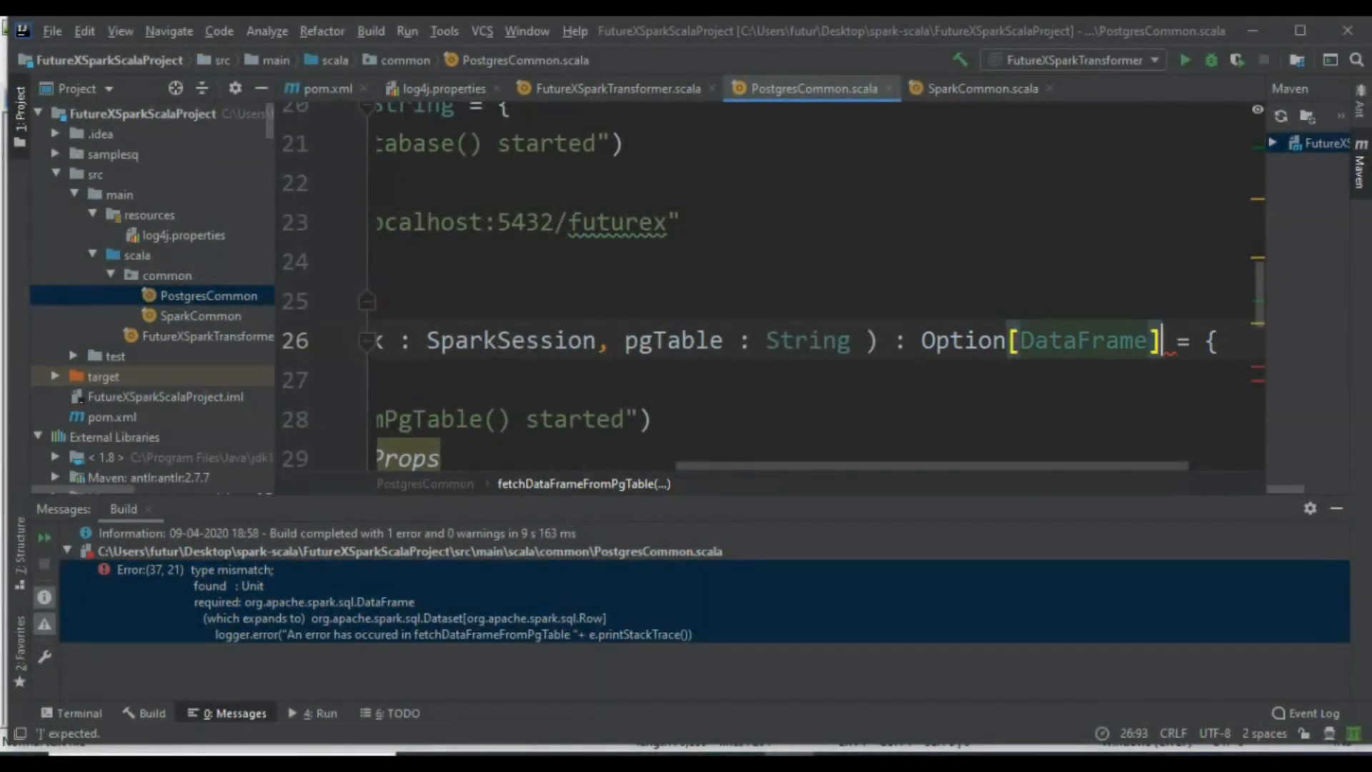
pyautogui.scroll(-3)
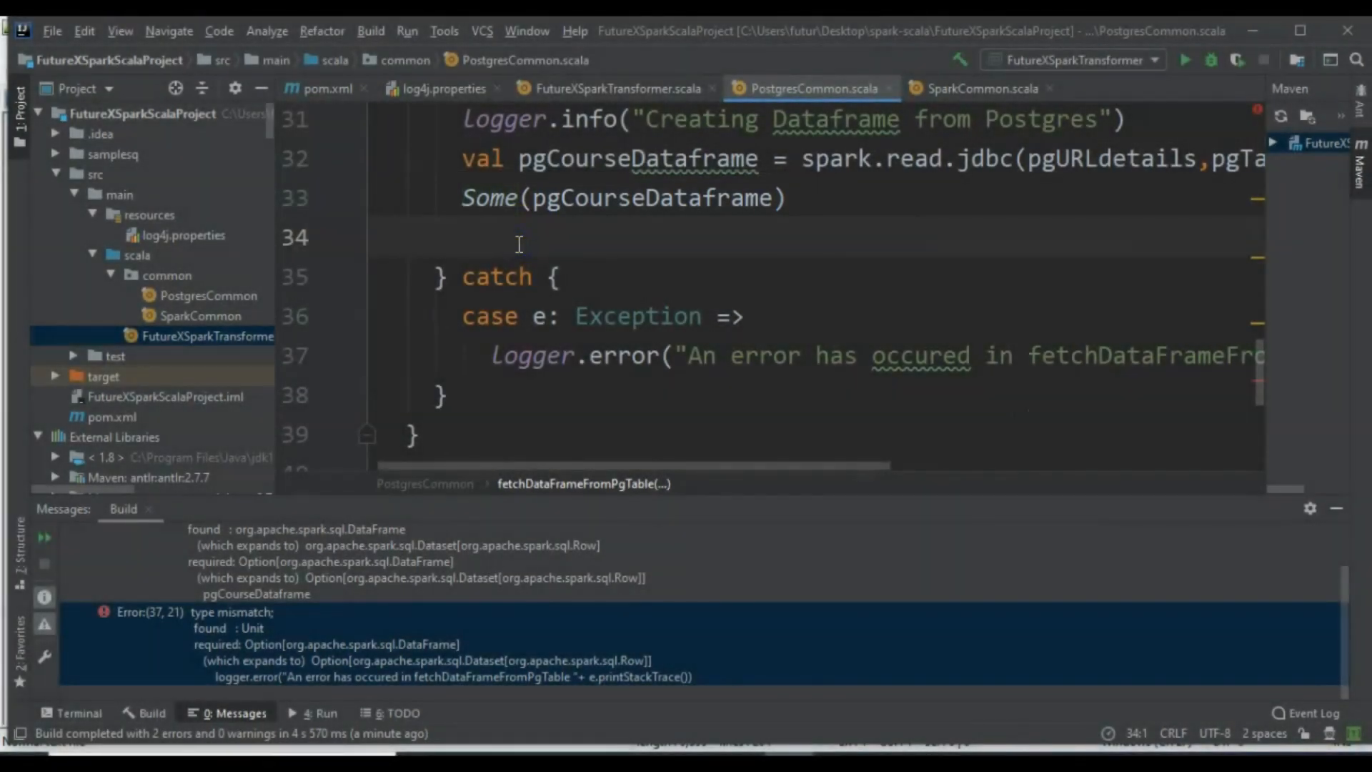
pyautogui.write('None')
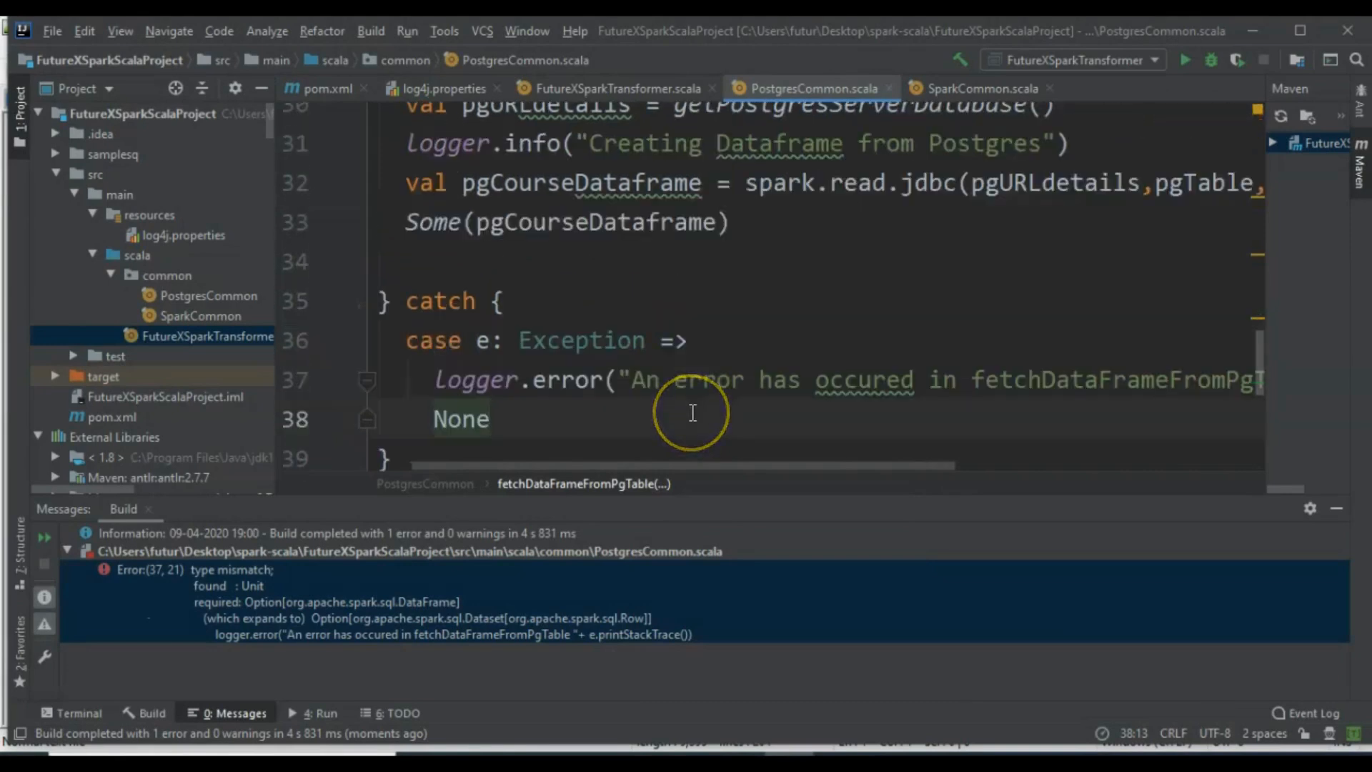
pyautogui.moveTo(697, 408)
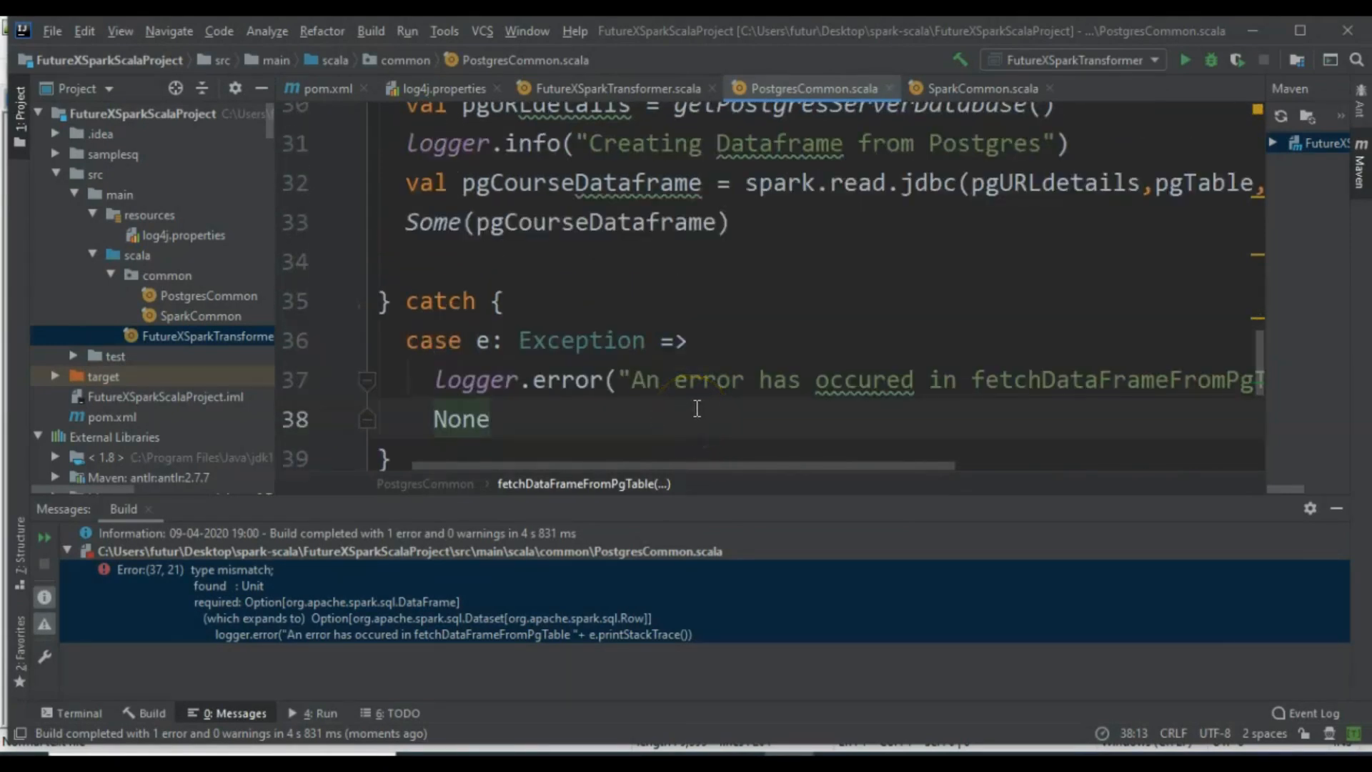
pyautogui.click(621, 89)
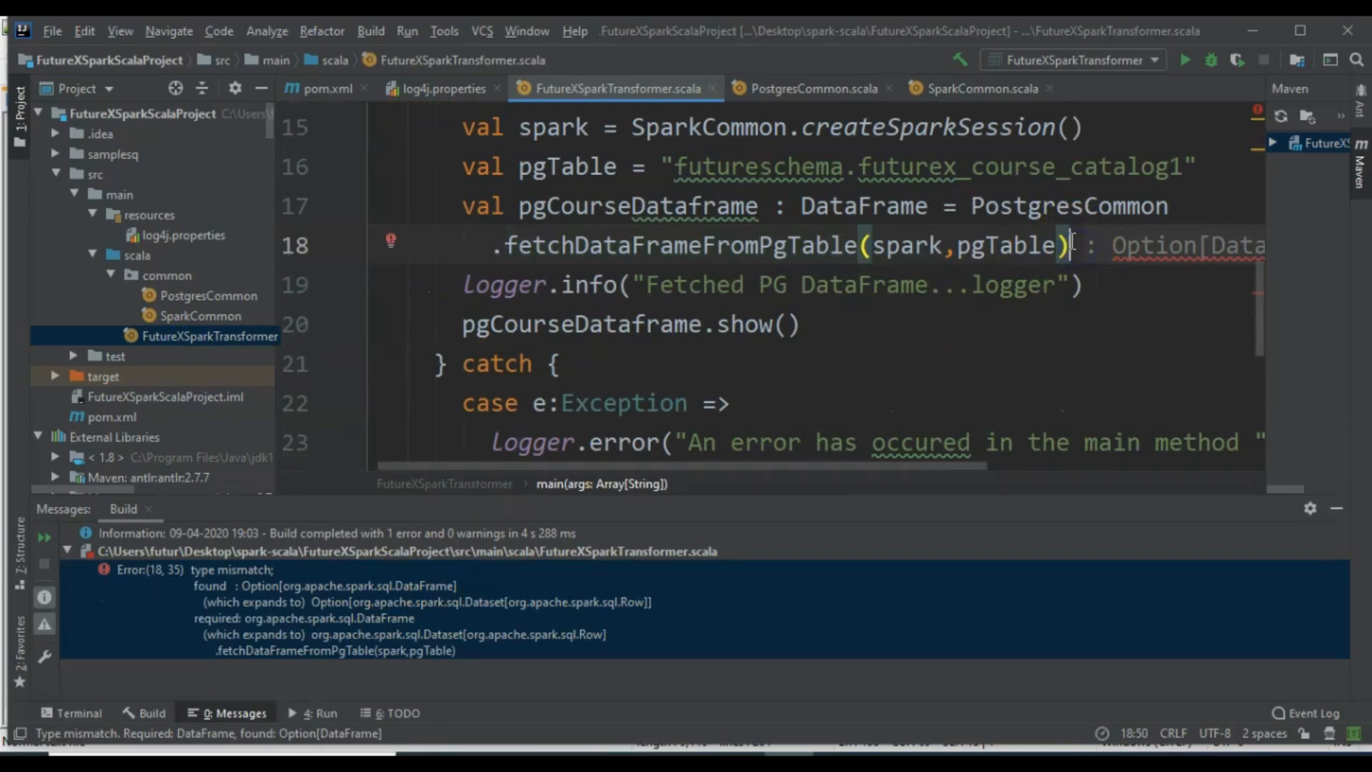
# Step: Append .get to the fetch call and run, which fails with NoSuchElementException: None.get after the PSQLException
pyautogui.write('.get')
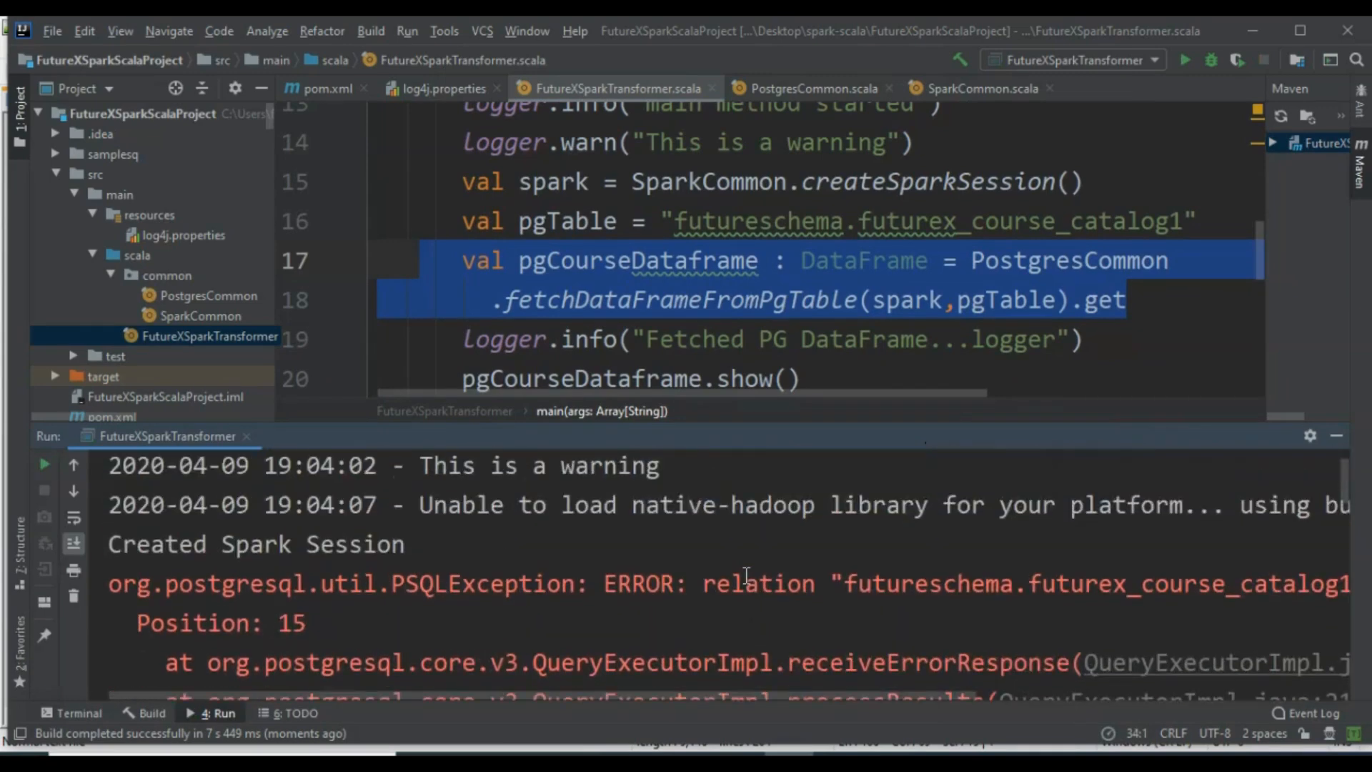
pyautogui.scroll(-3)
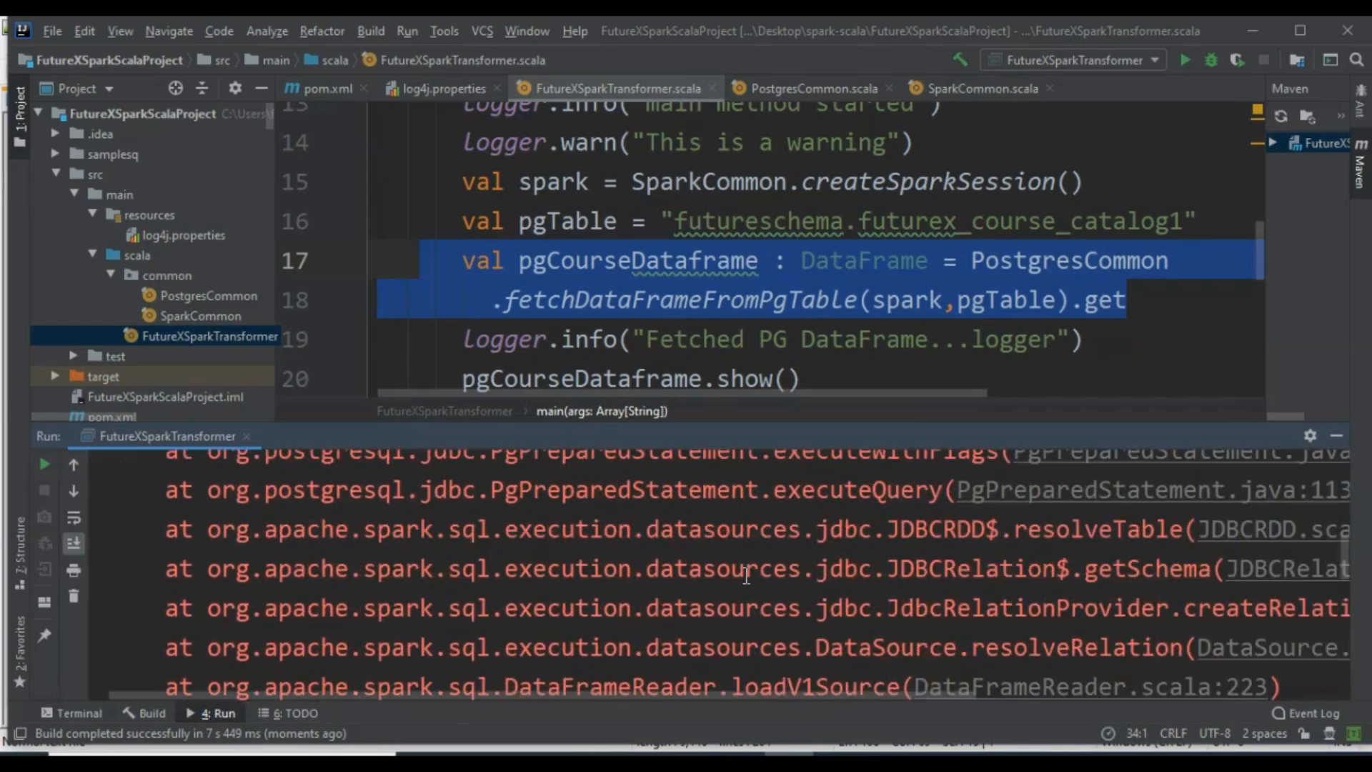
pyautogui.scroll(-3)
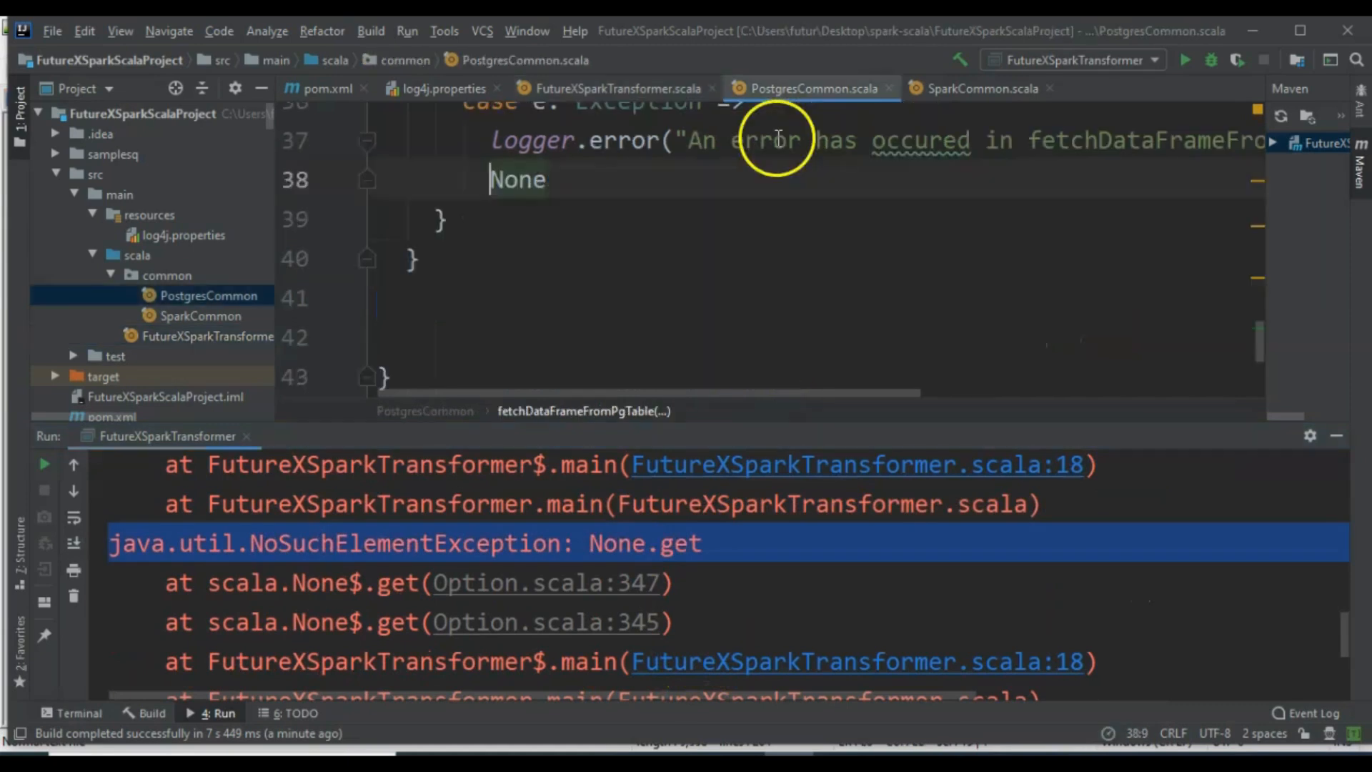
# Step: Add System.exit(1) above None in the catch, rerun, and restore pgTable to futurex_course_catalog
pyautogui.press('Enter')
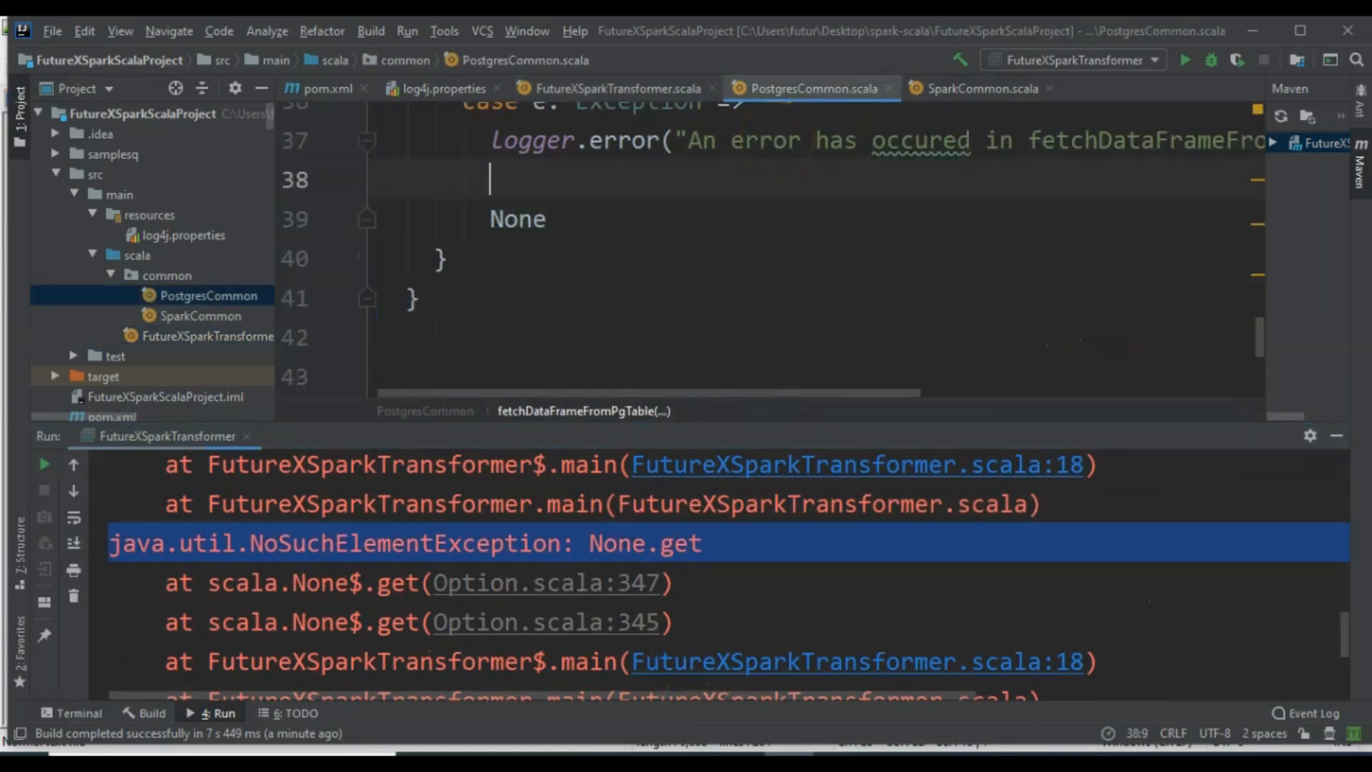
pyautogui.write('Syste')
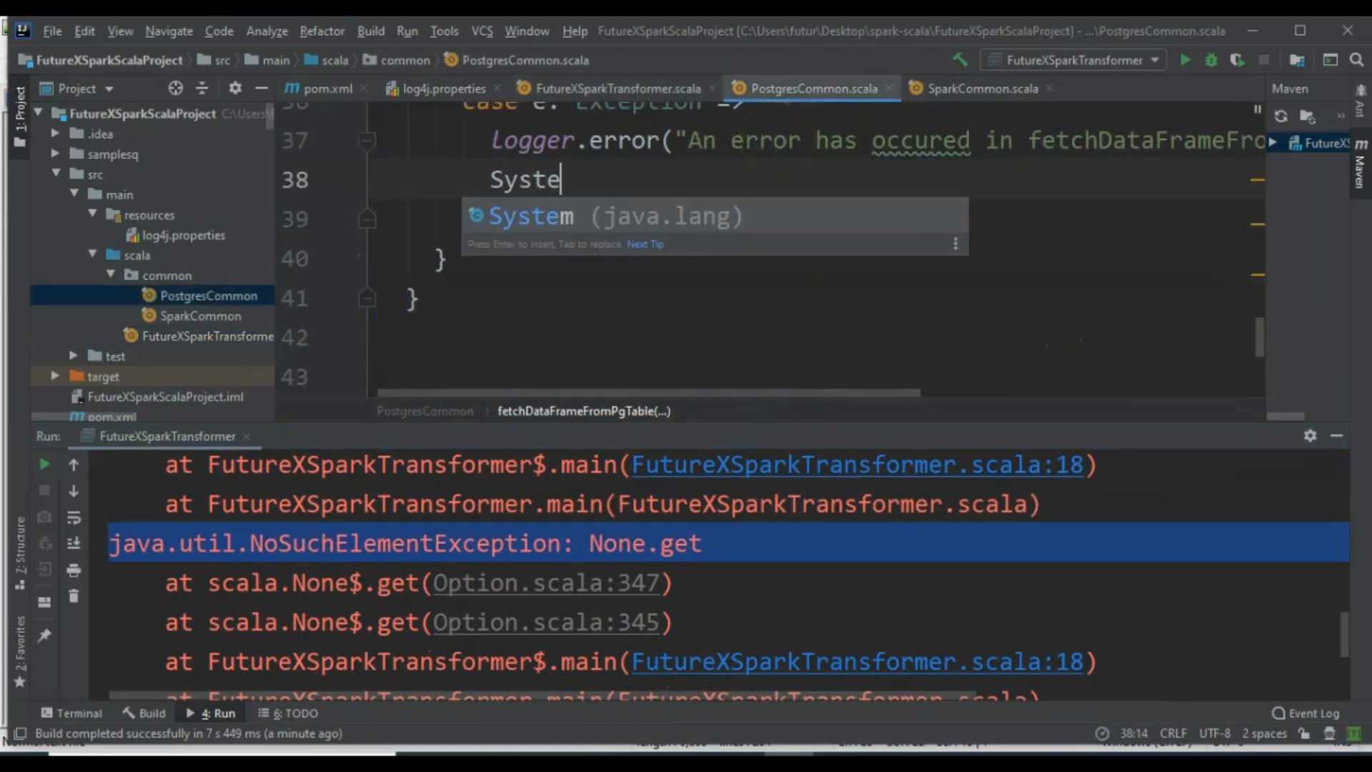
pyautogui.write('.ext')
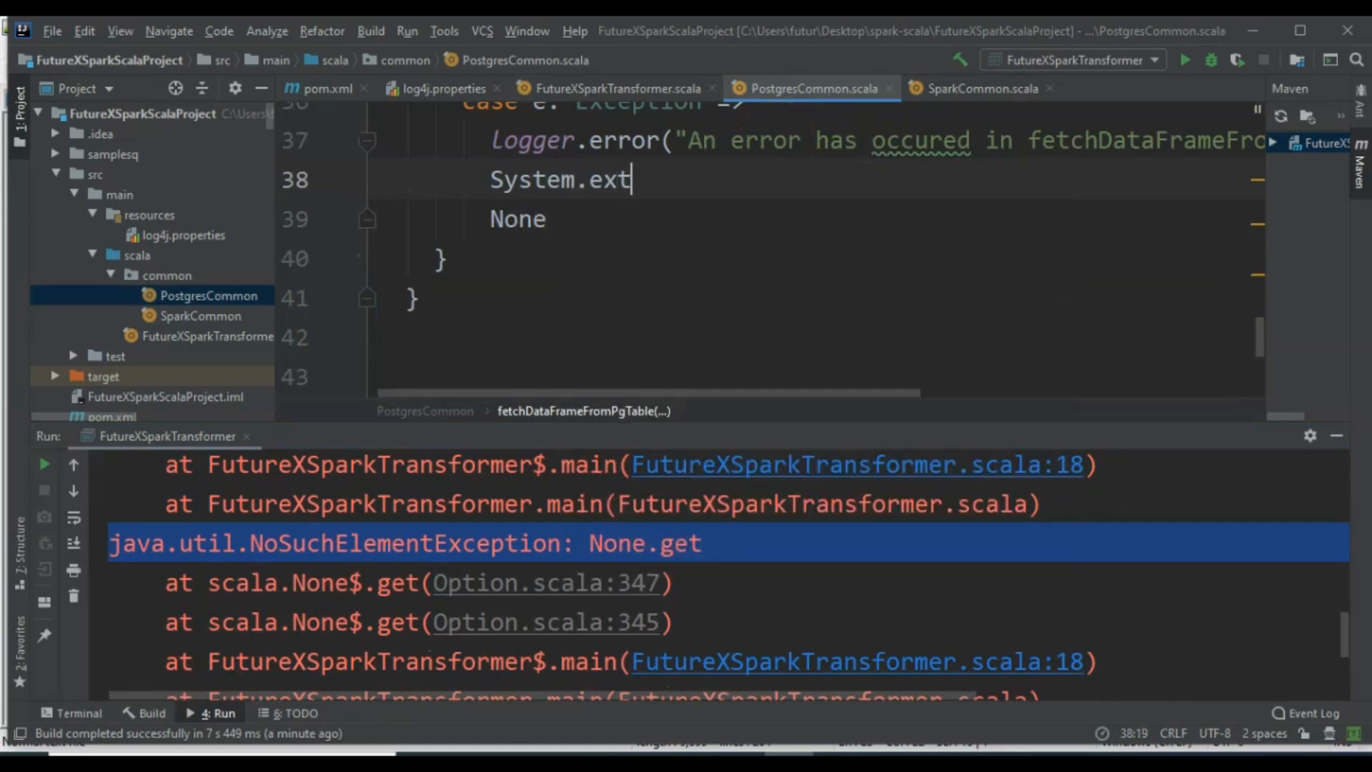
pyautogui.write('(1')
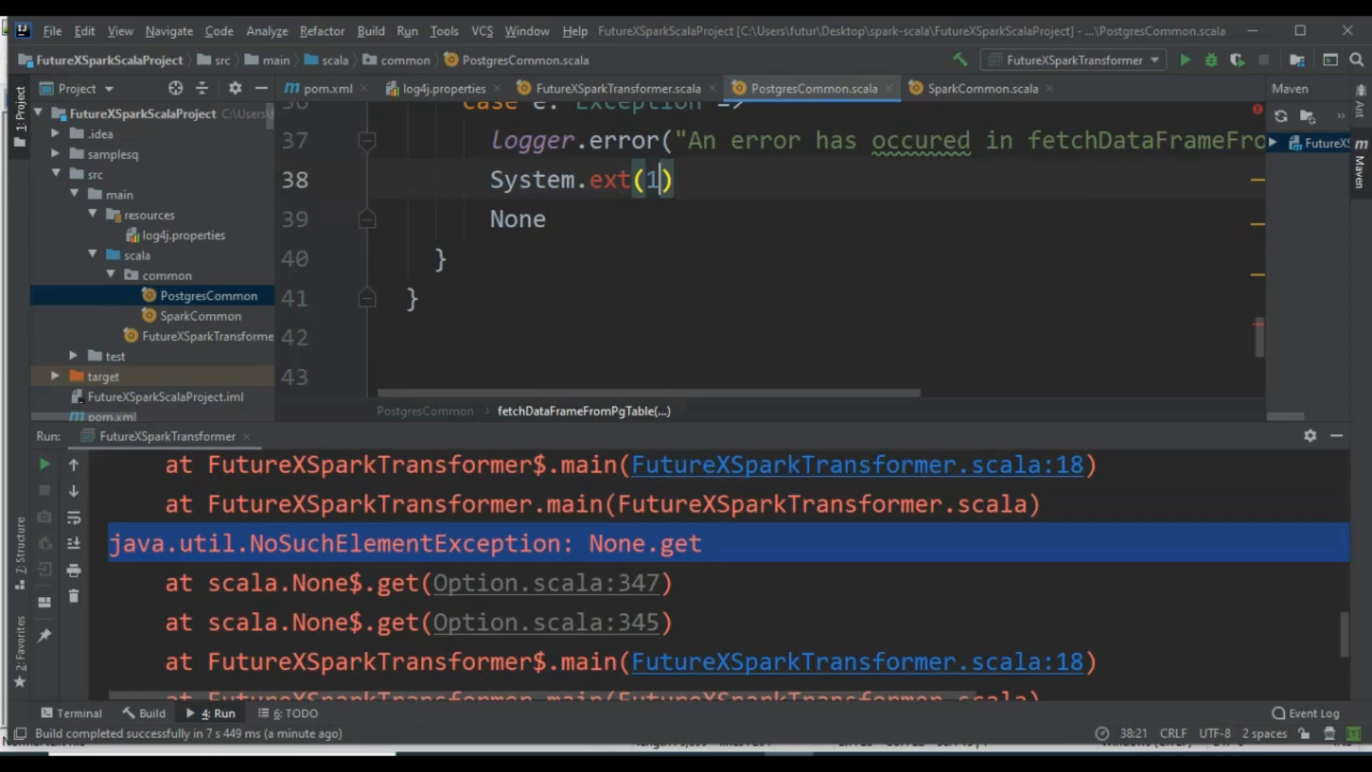
pyautogui.click(613, 180)
pyautogui.write('i')
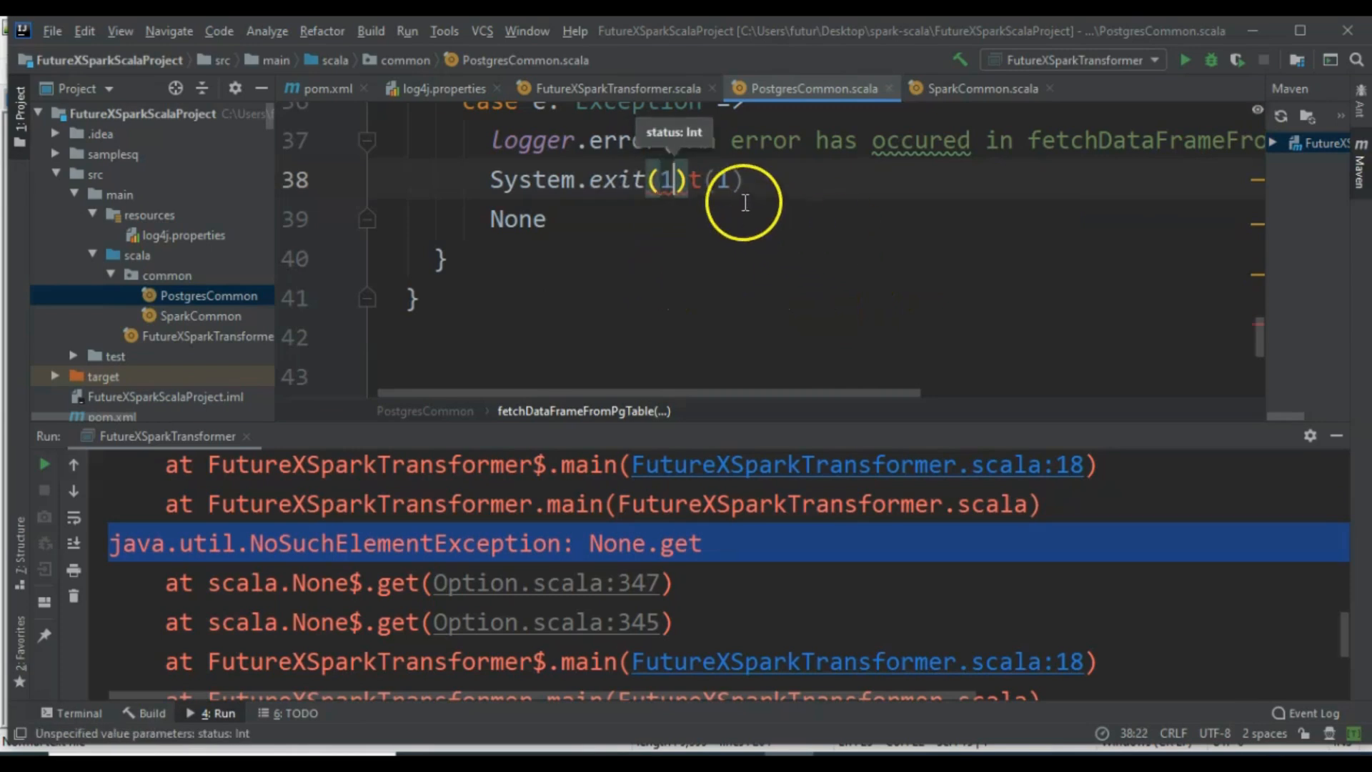
pyautogui.click(611, 88)
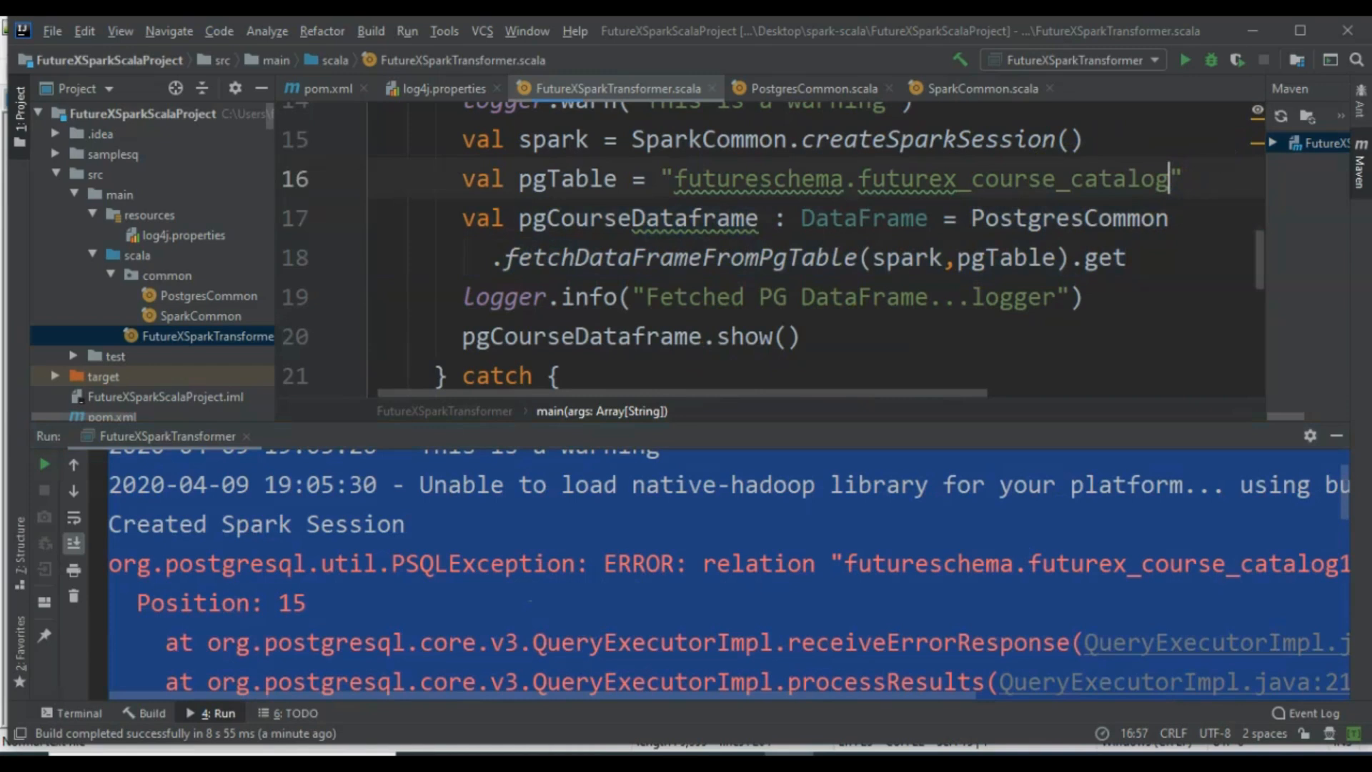
# Step: Rerun so the course catalog table prints, then move to createSparkSession in SparkCommon
pyautogui.scroll(3)
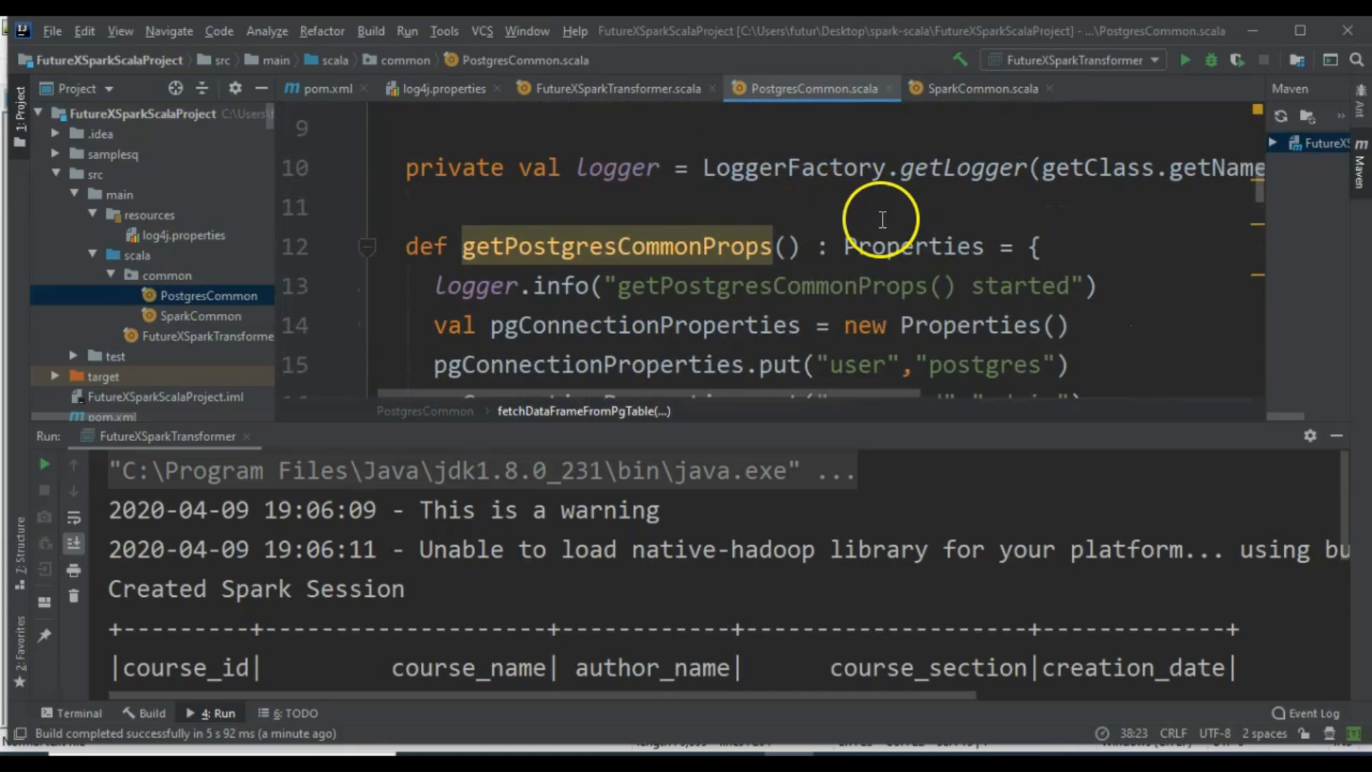
pyautogui.moveTo(1012, 246)
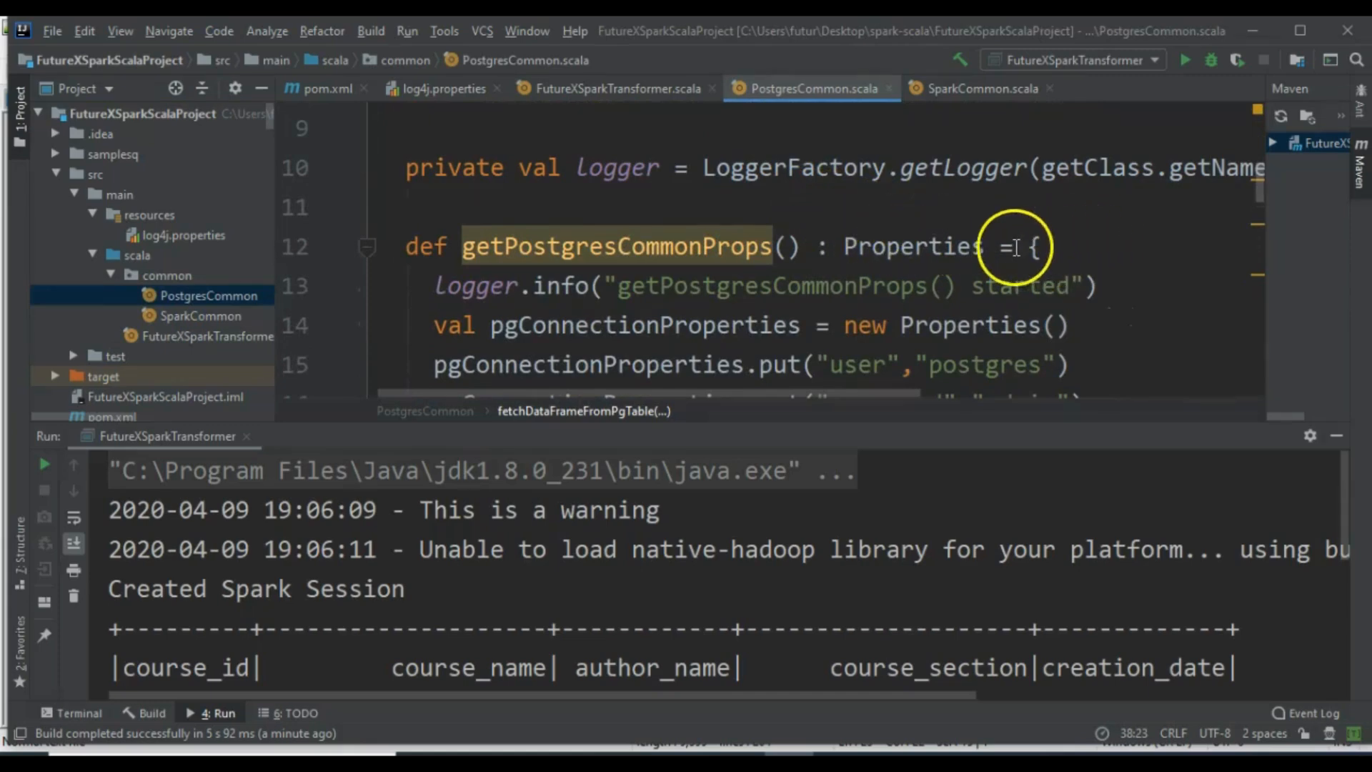
pyautogui.scroll(-3)
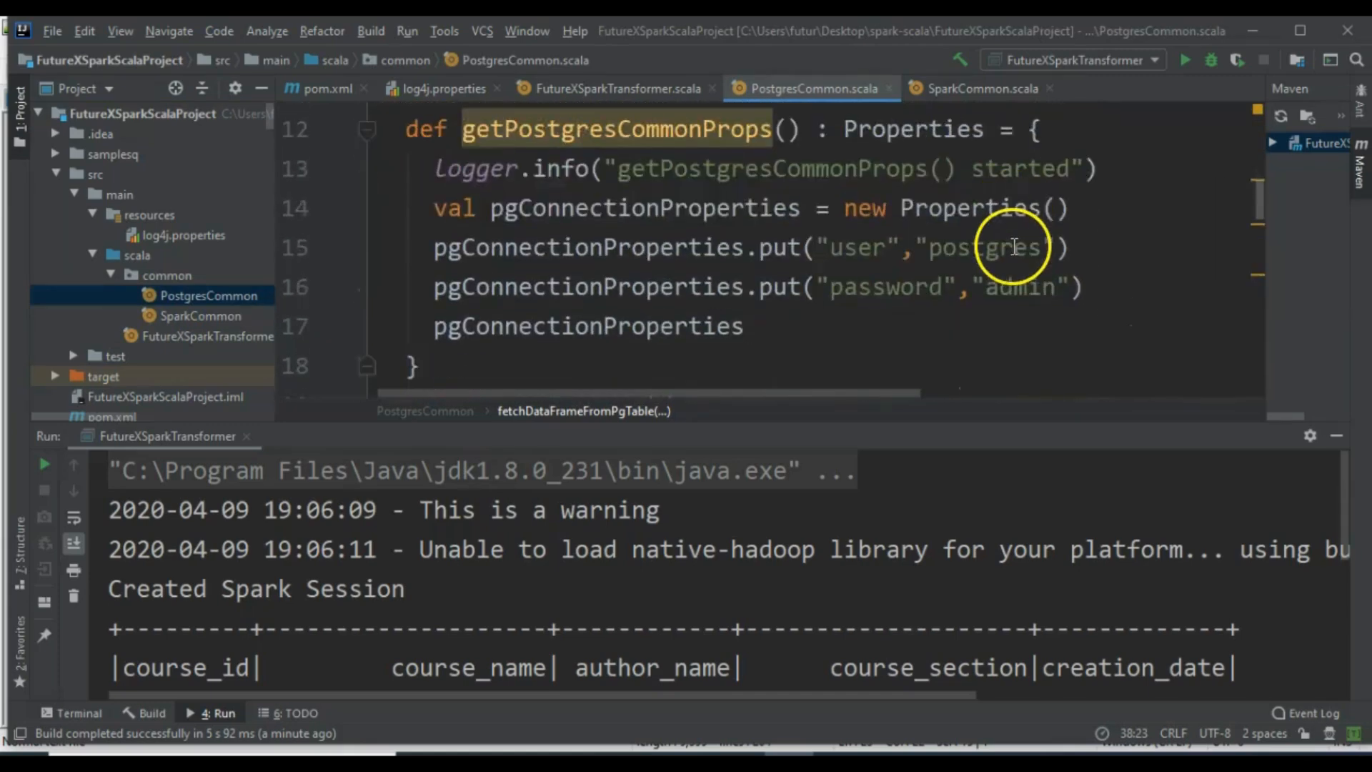
pyautogui.scroll(-3)
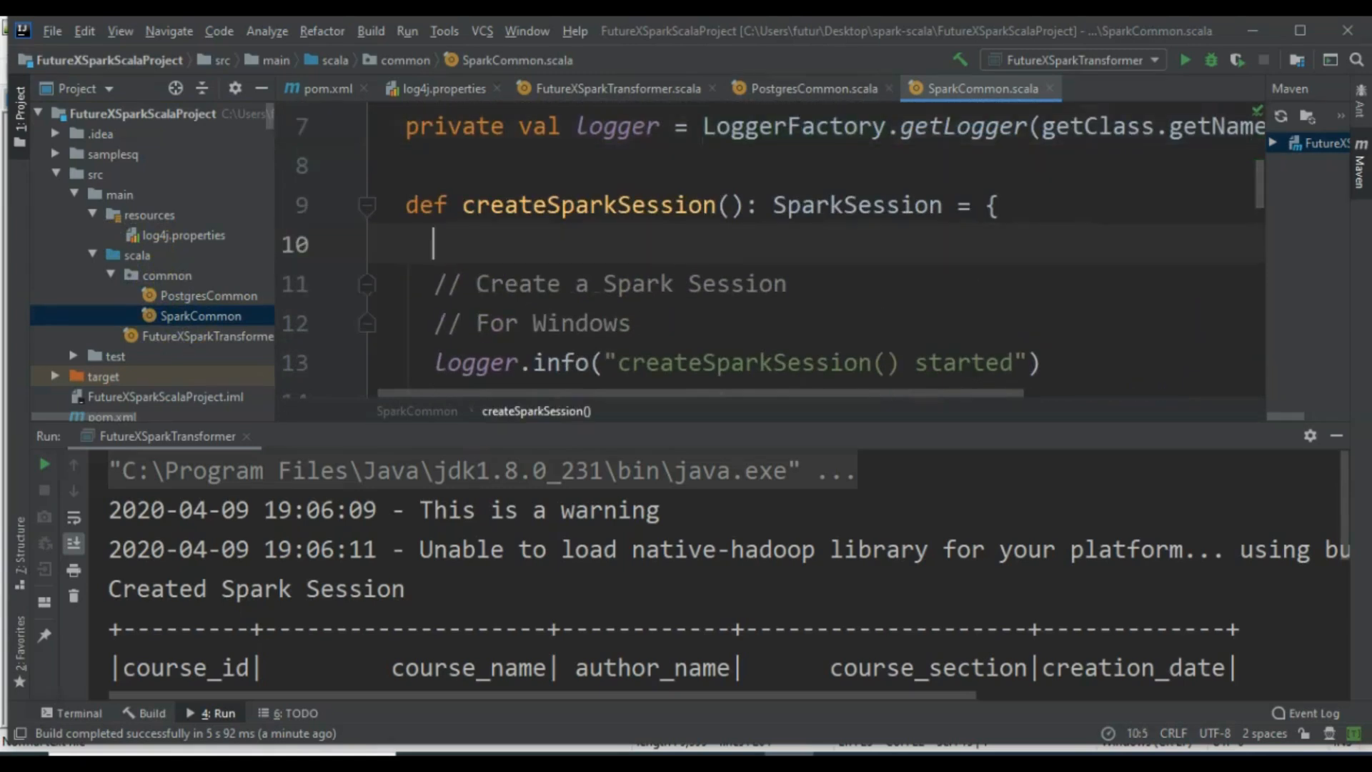
# Step: Wrap createSparkSession in try-catch returning Option[SparkSession] with Some(spark) on success and None otherwise
pyautogui.write('try {')
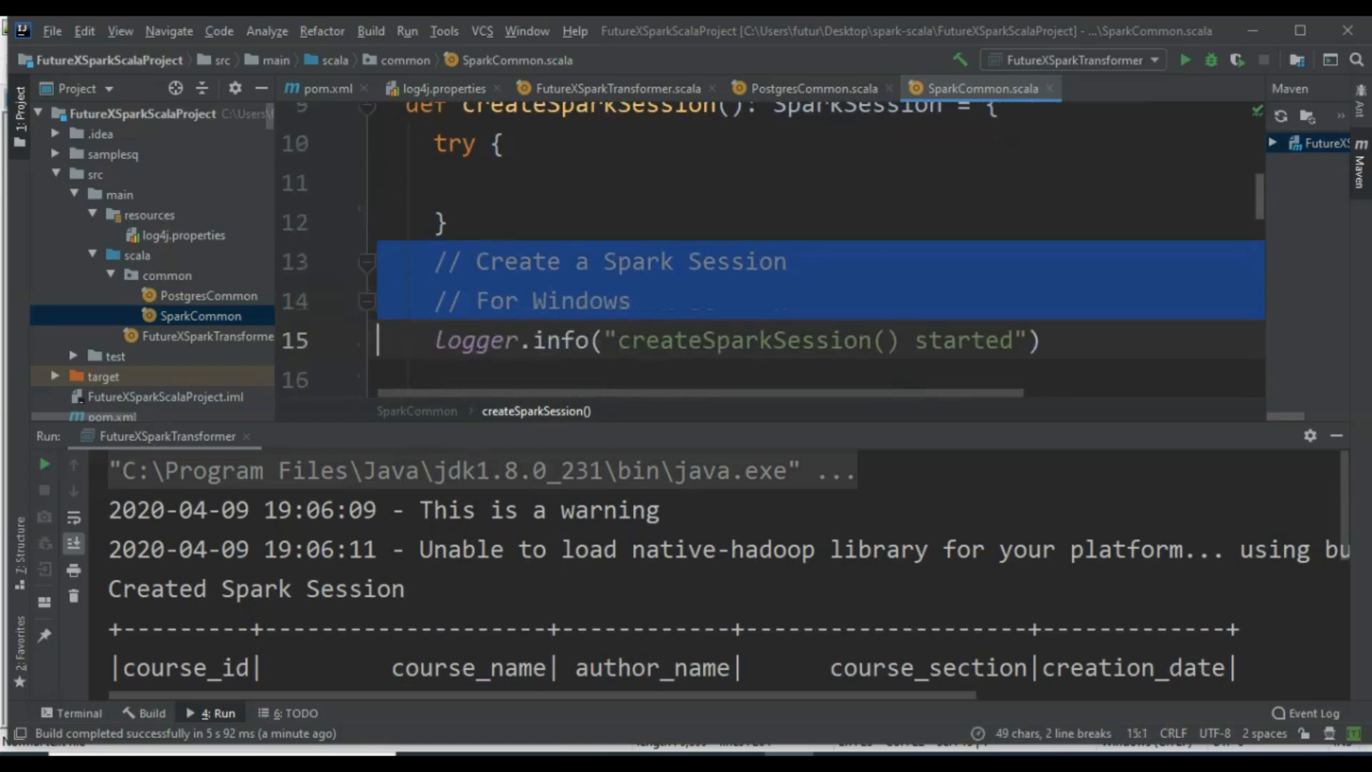
pyautogui.scroll(-3)
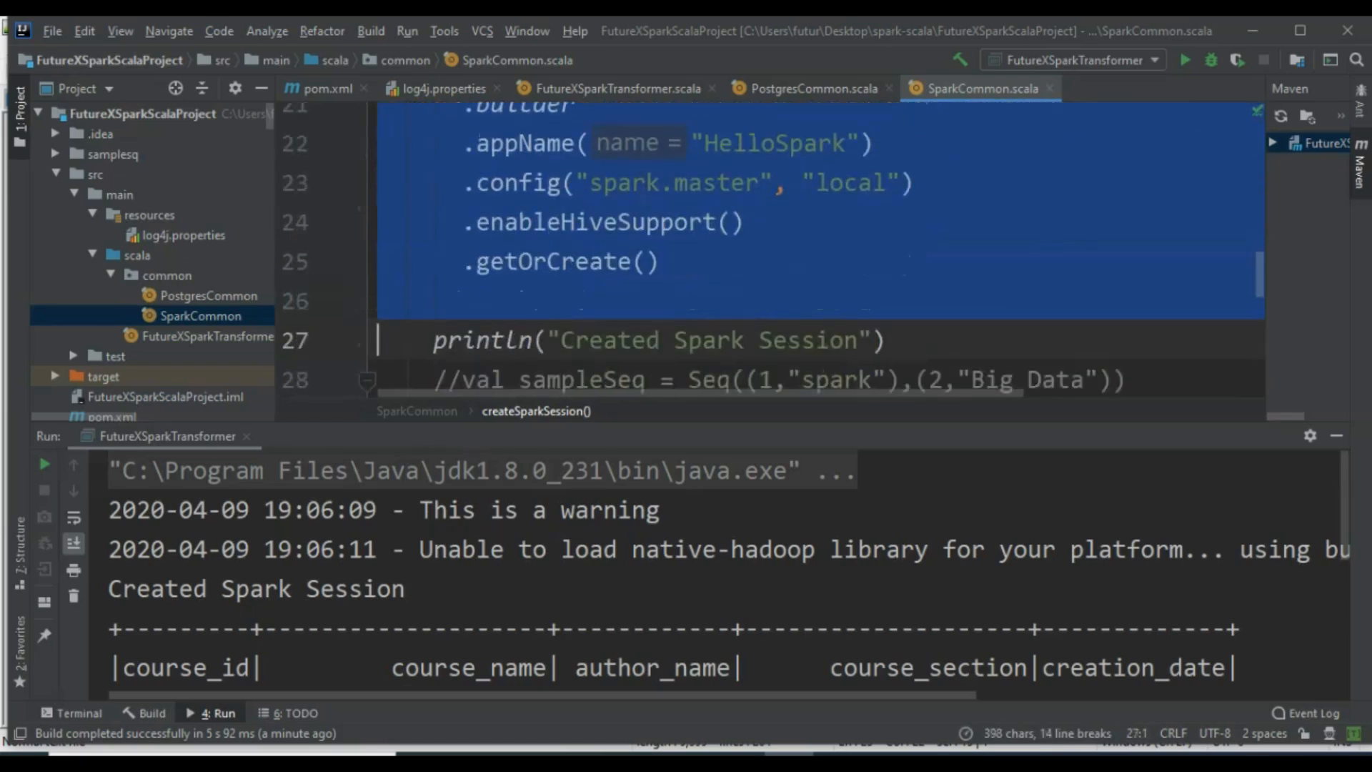
pyautogui.scroll(-3)
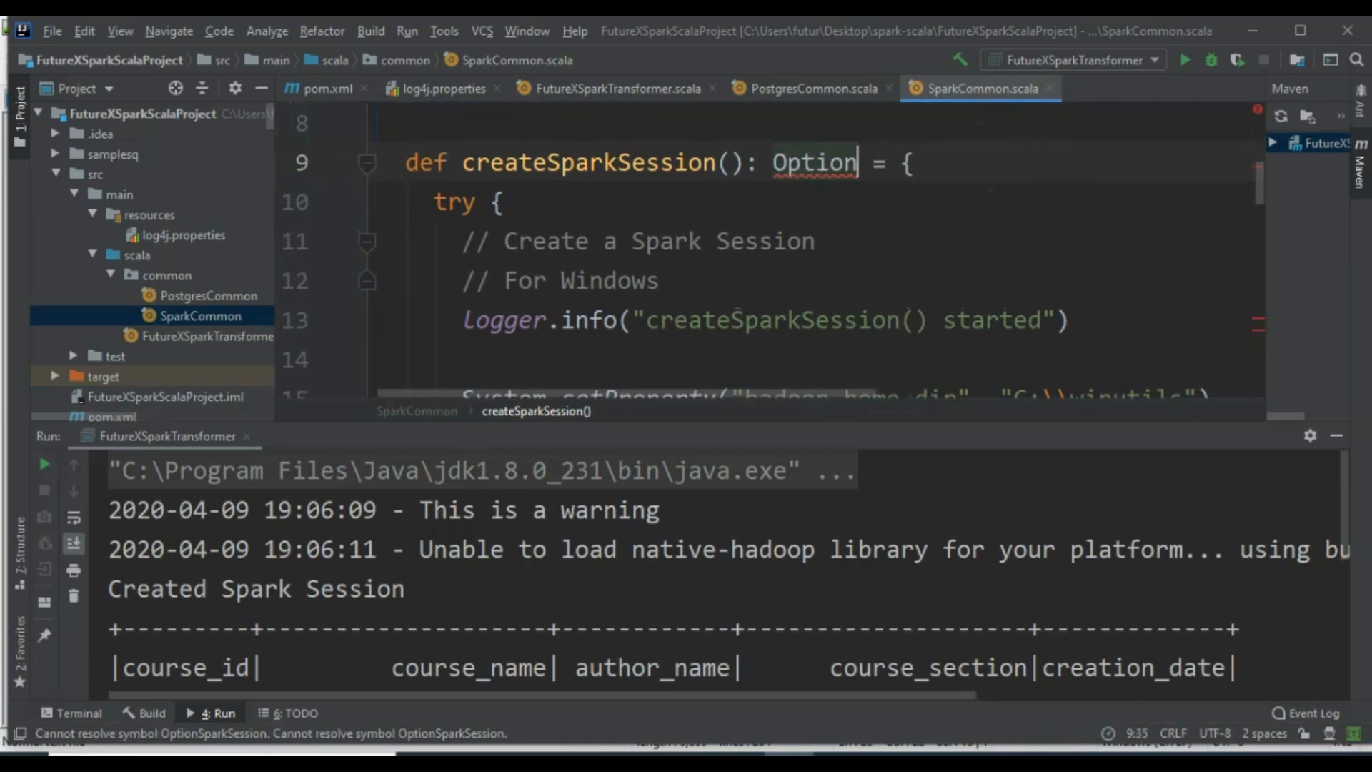
pyautogui.write('[SparkSession]')
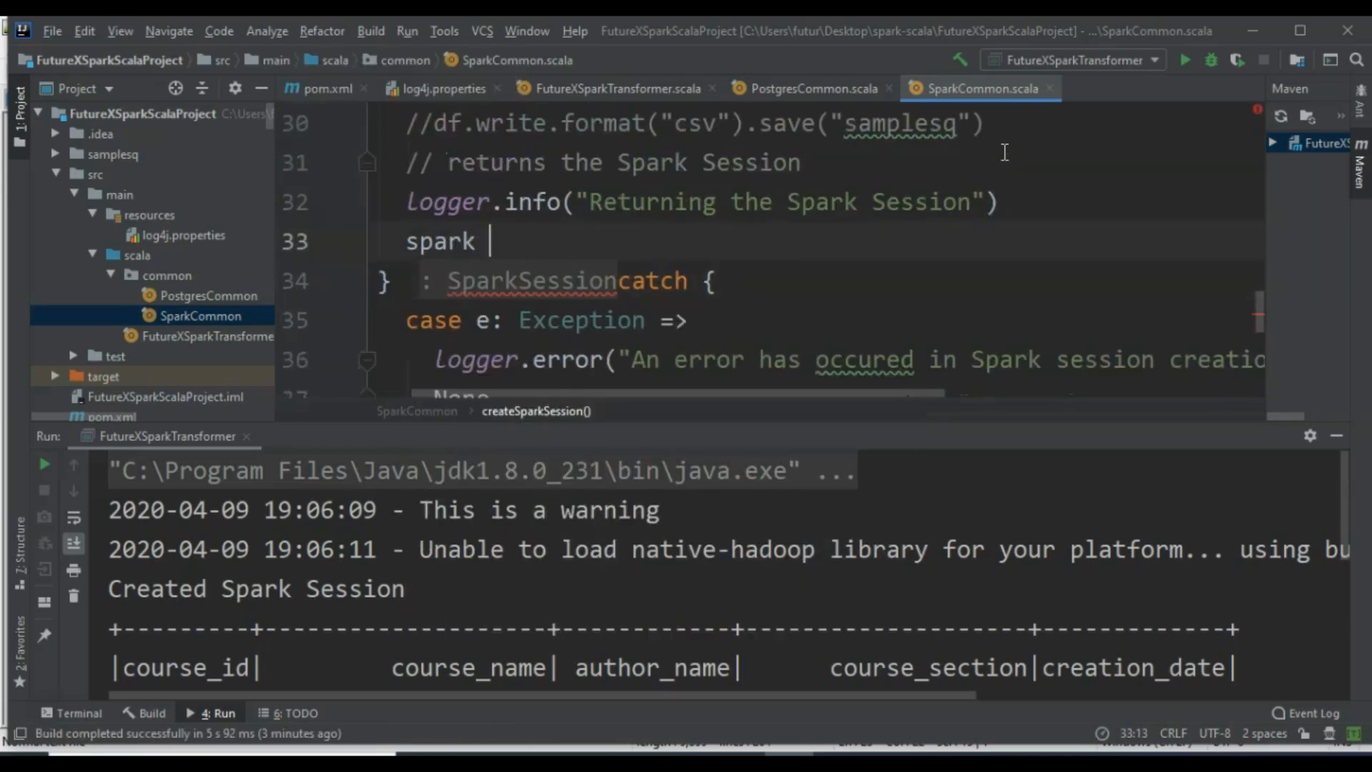
pyautogui.write('Some(spark)')
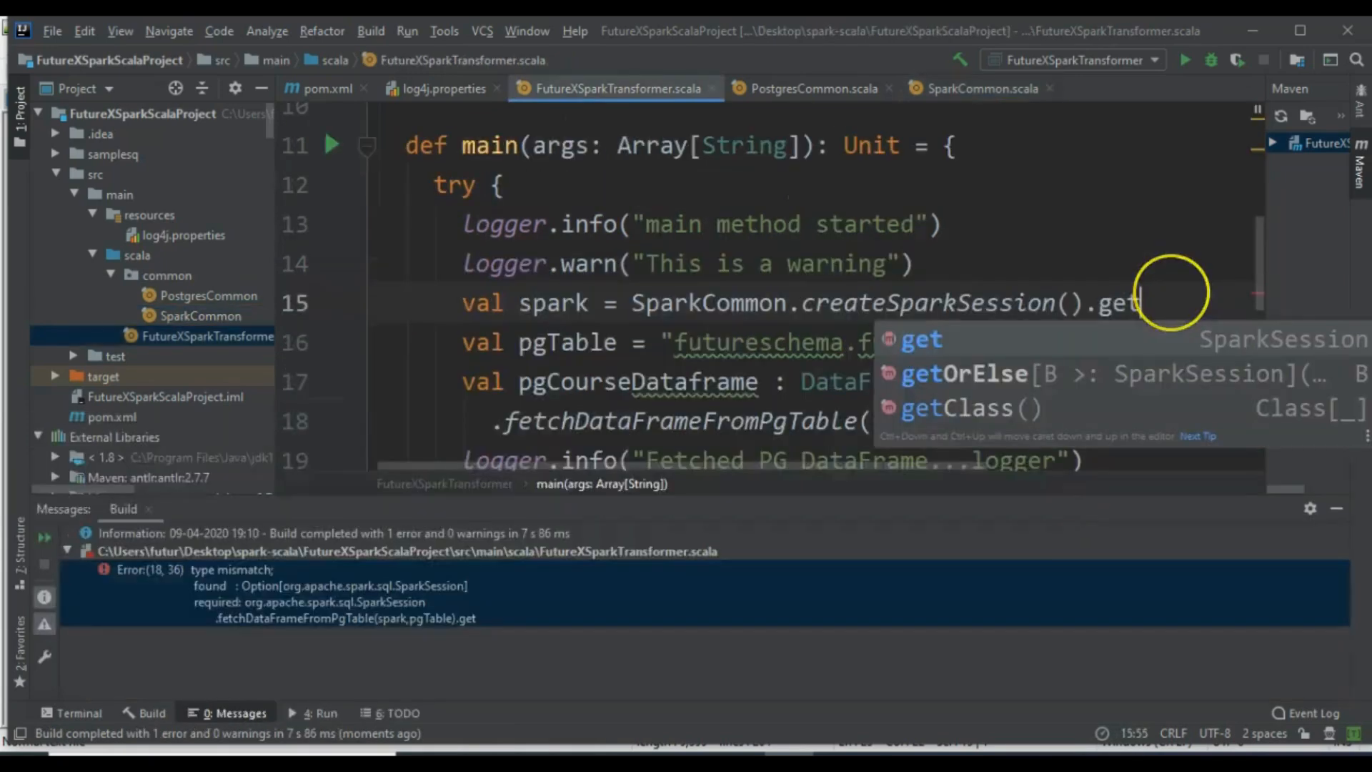
# Step: Accept .get on the Spark session call, run to print both course rows, then reopen SparkCommon
pyautogui.press('Escape')
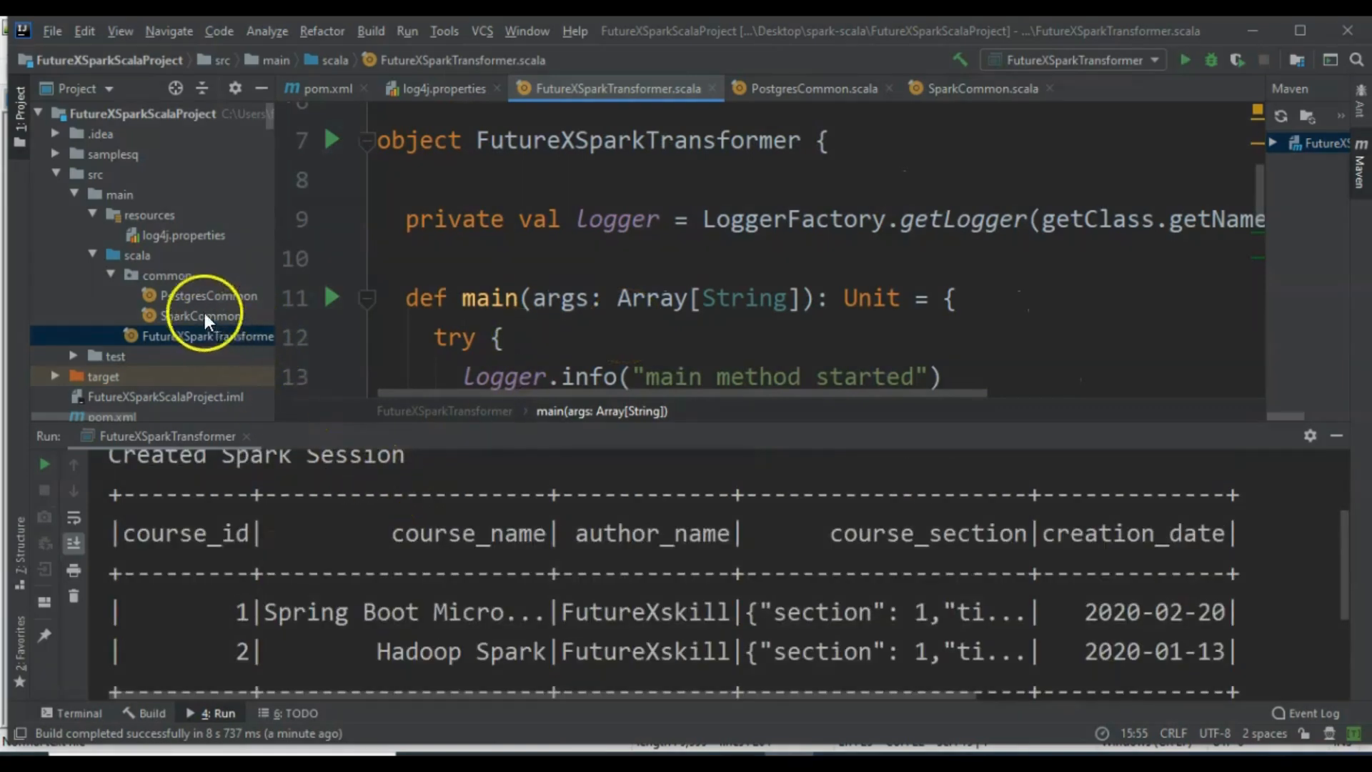
pyautogui.doubleClick(200, 316)
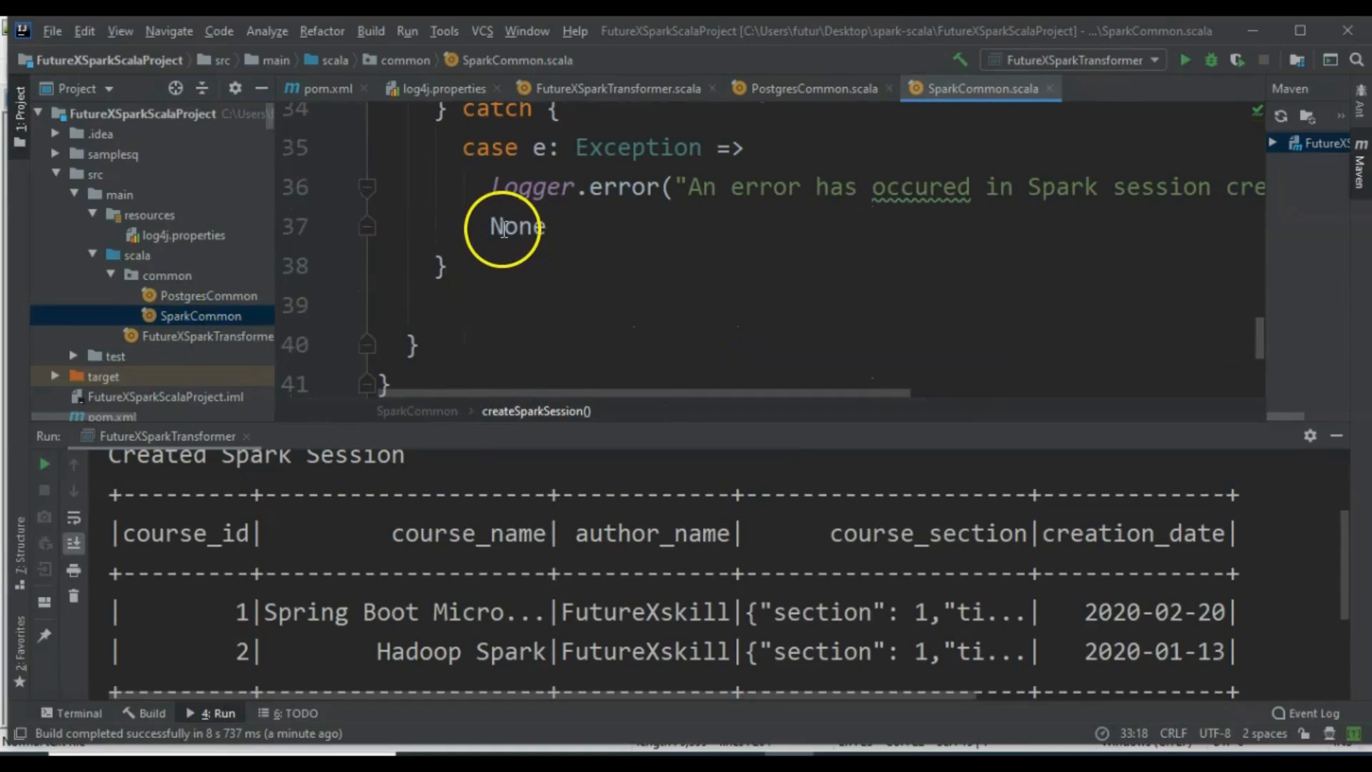
# Step: Add System.exit above None in SparkCommon's catch, then navigate back via PostgresCommon to FutureXSparkTransformer
pyautogui.write('Syste')
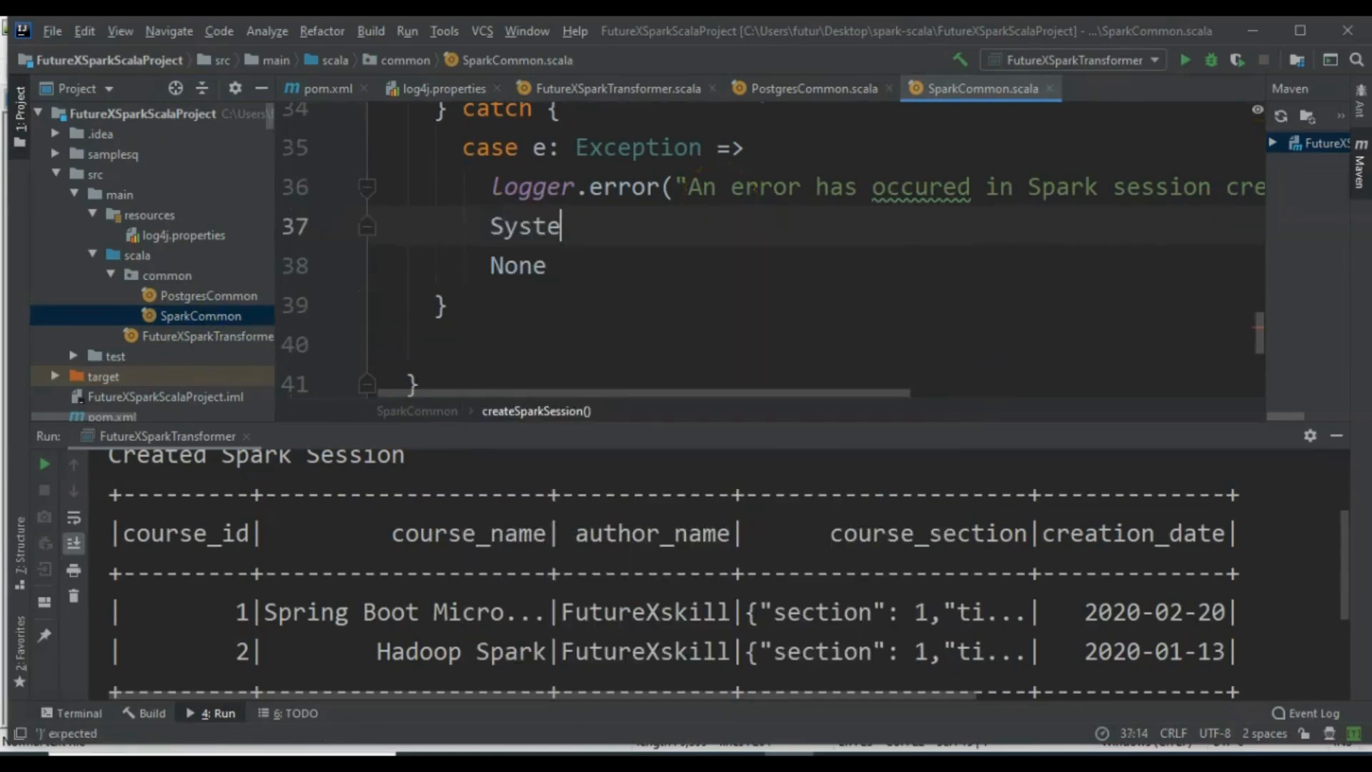
pyautogui.write('m.exi')
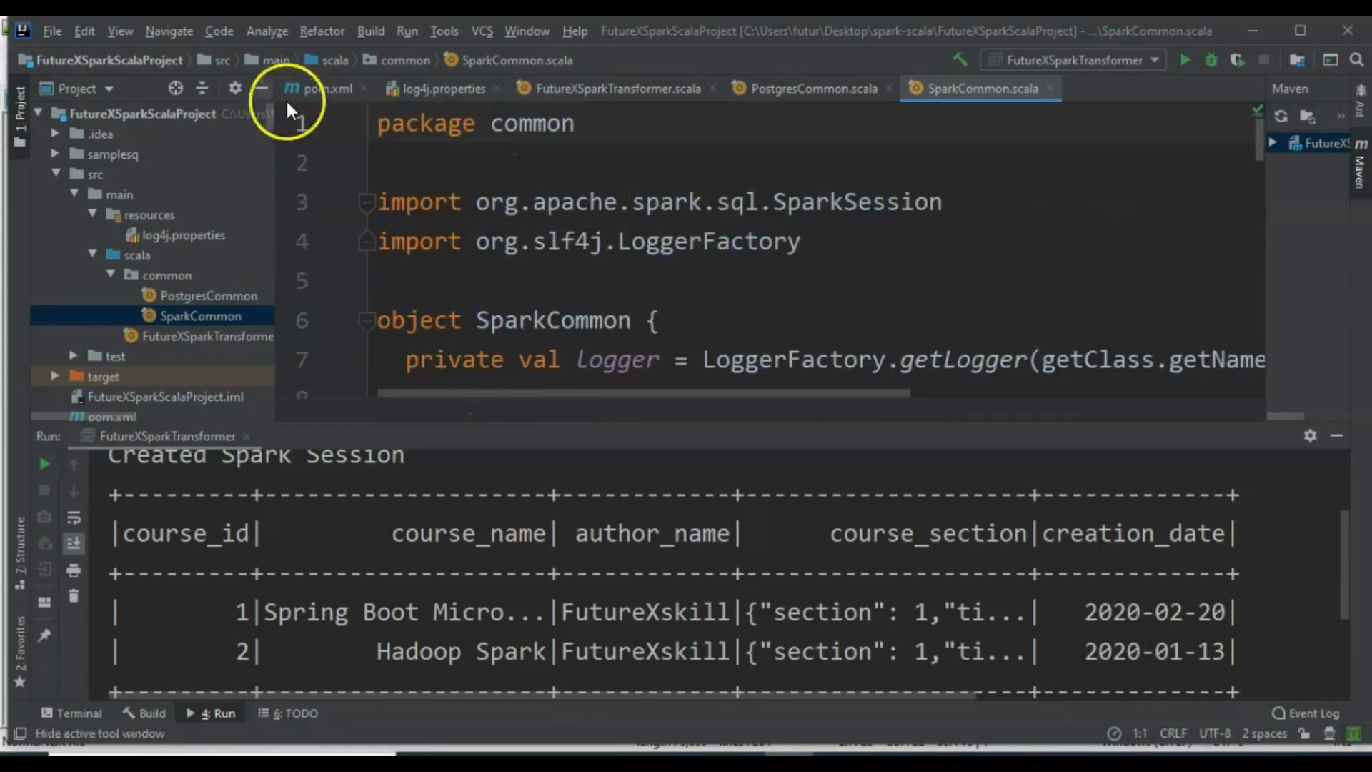
pyautogui.click(816, 89)
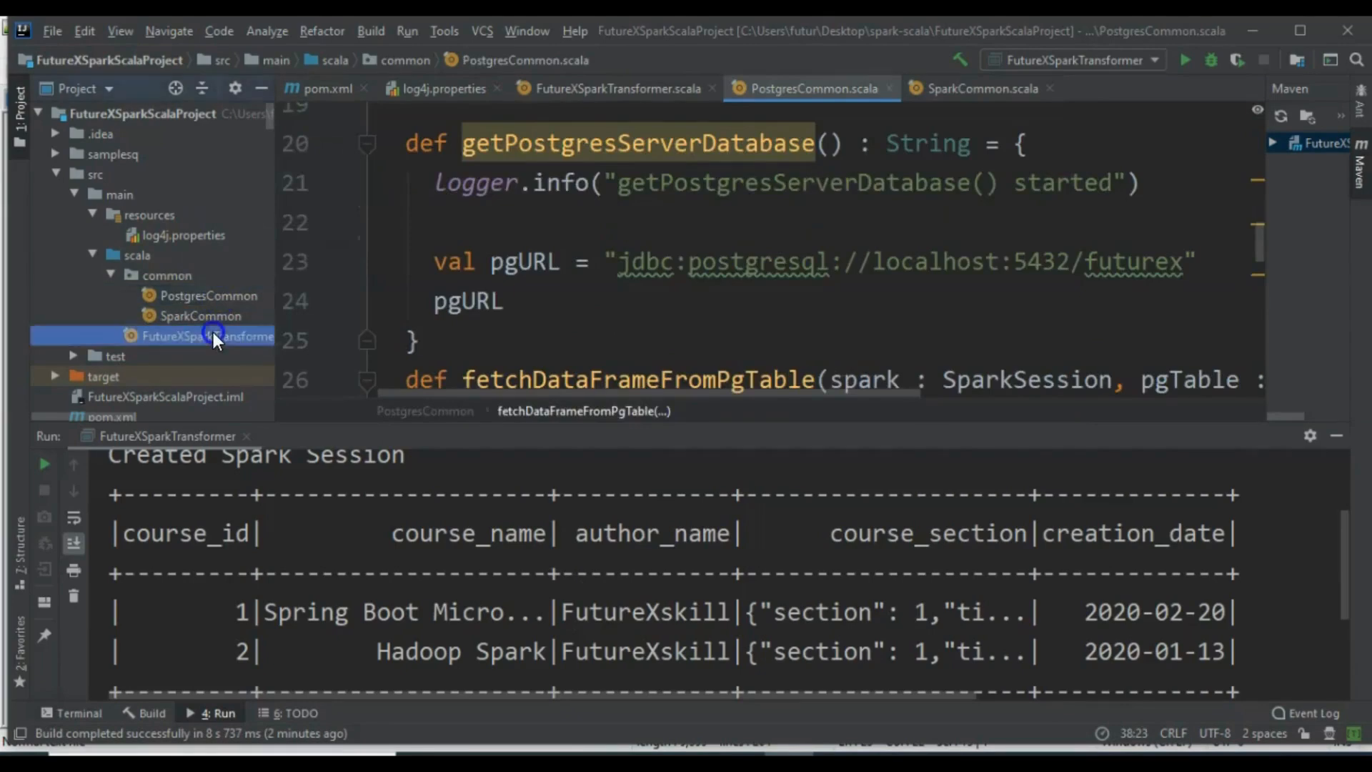
pyautogui.click(215, 336)
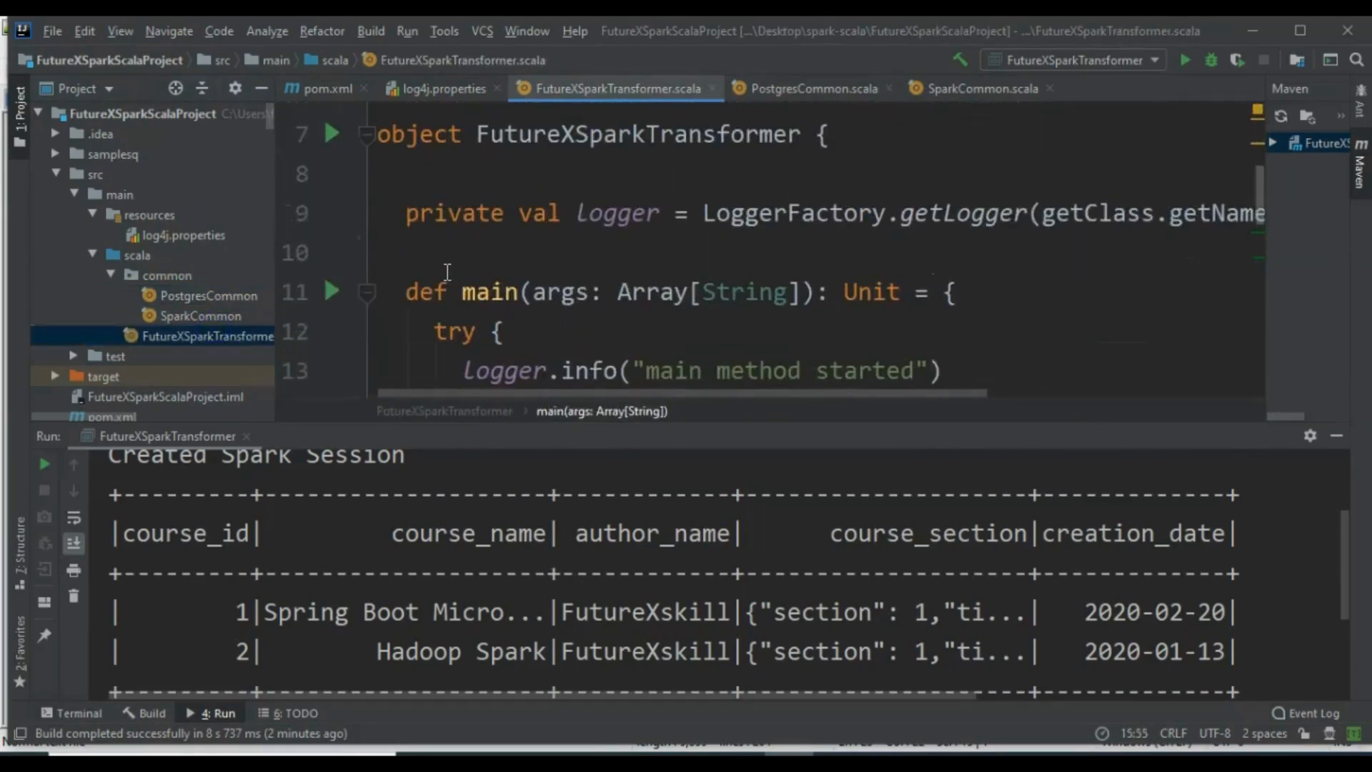